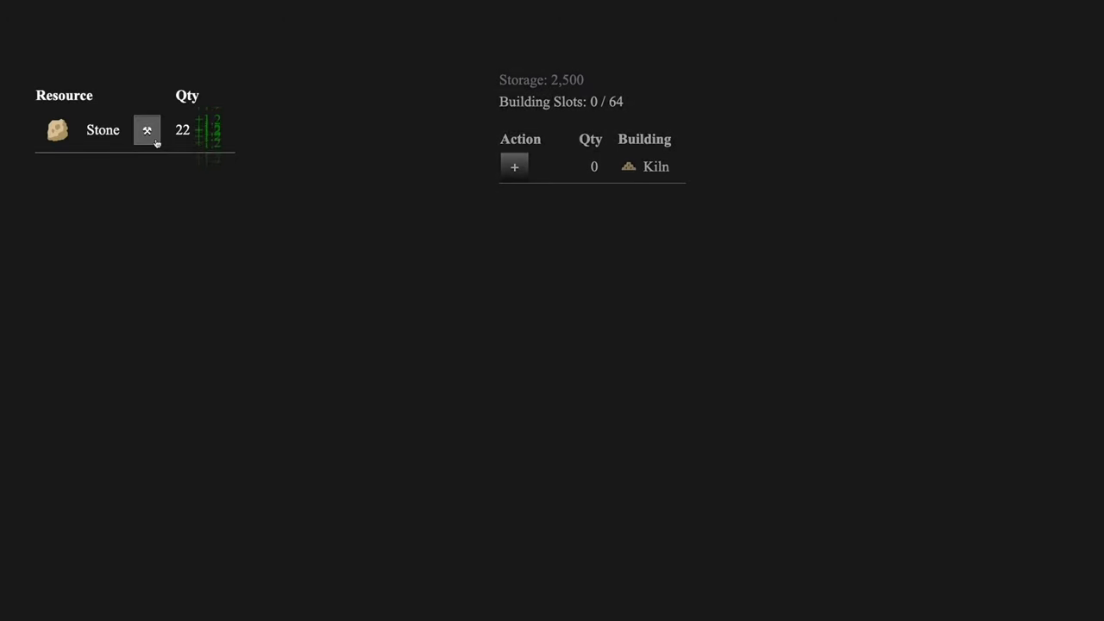
Mine stone by hand with the pickaxe button to afford the first kiln.
left_click(514, 166)
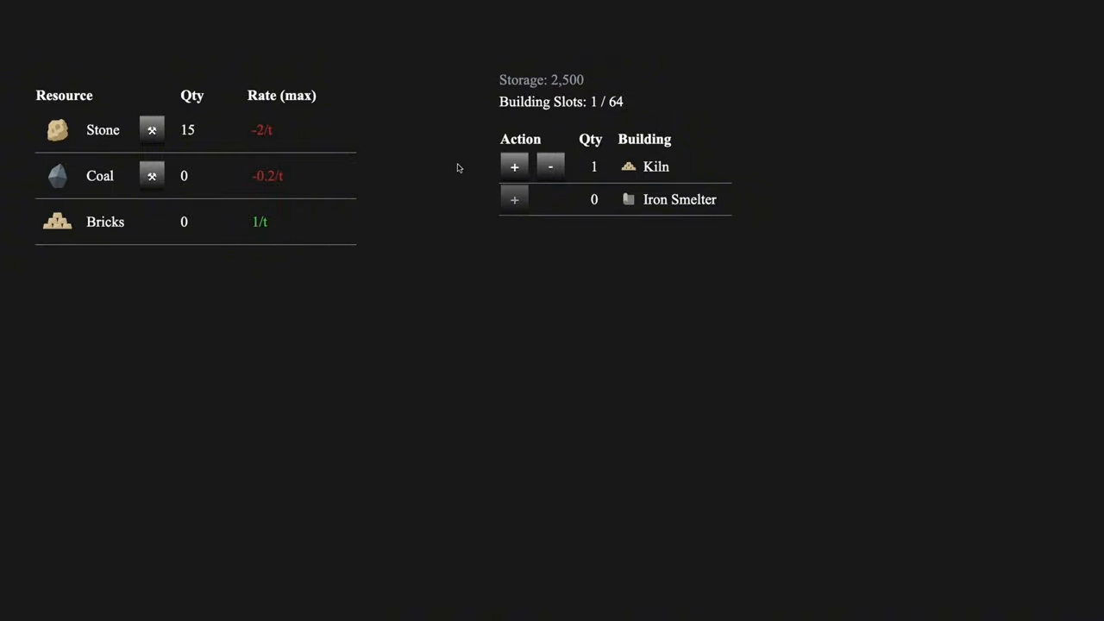
left_click(514, 165)
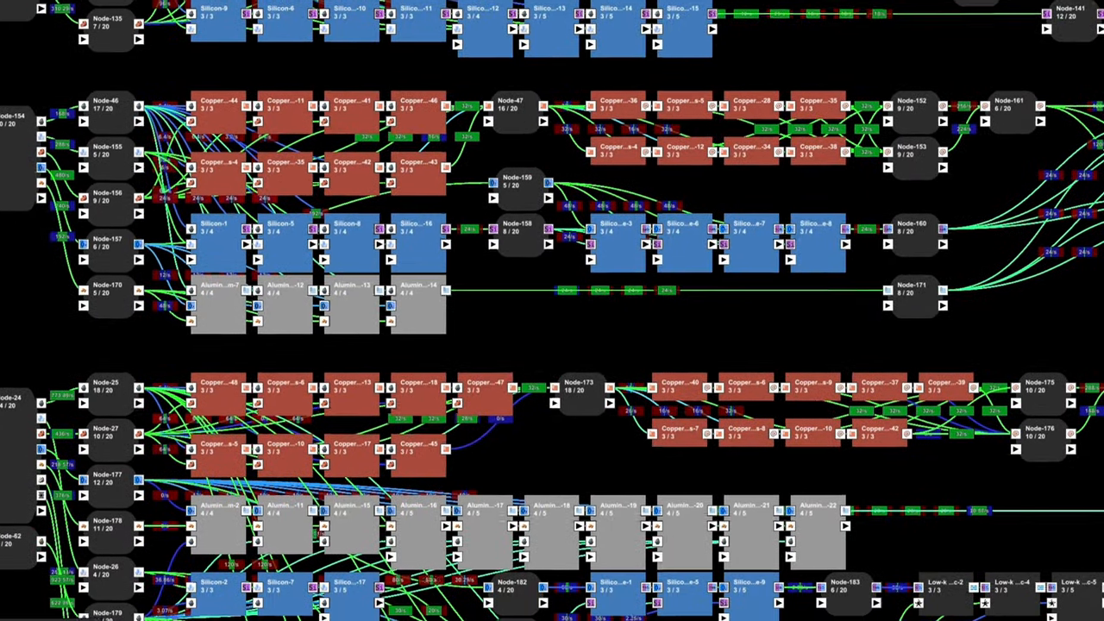
scroll("down", 3)
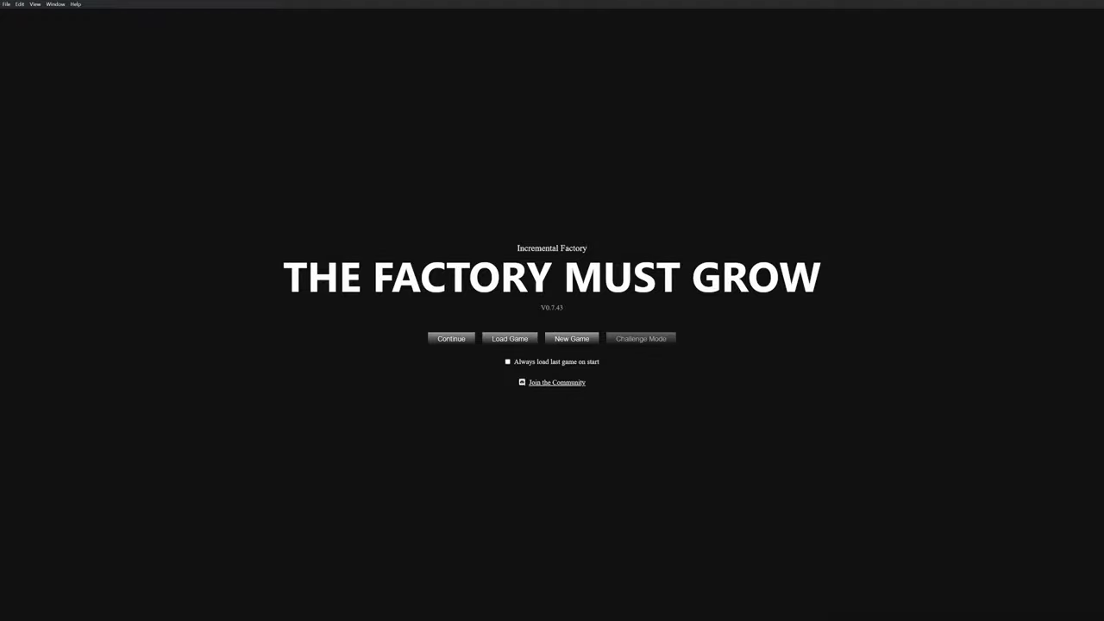
left_click(450, 338)
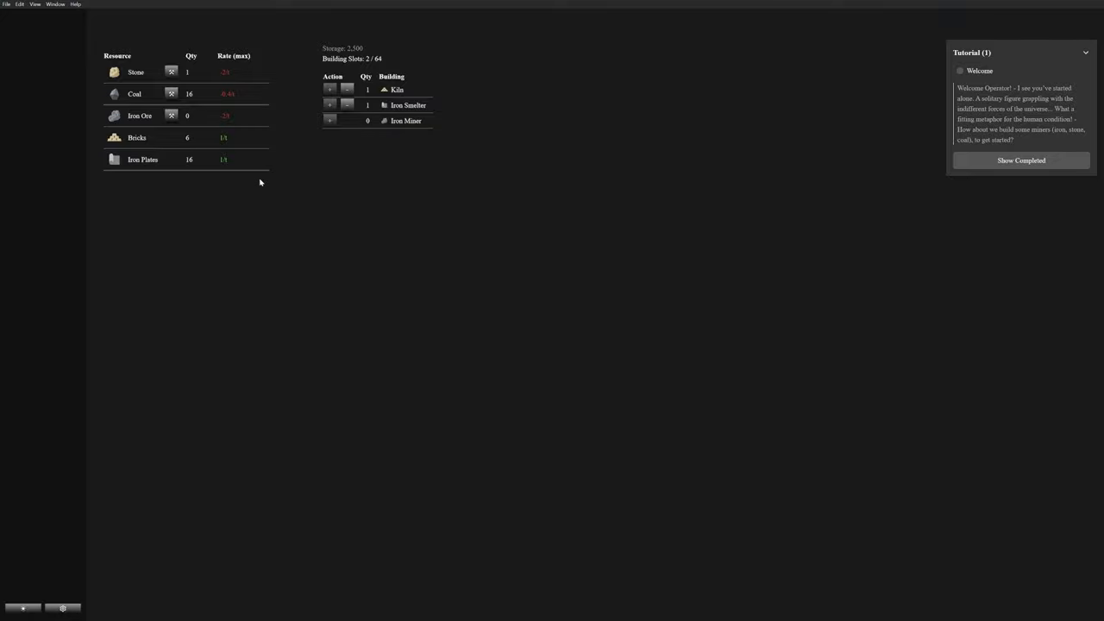
mouse_move(406, 121)
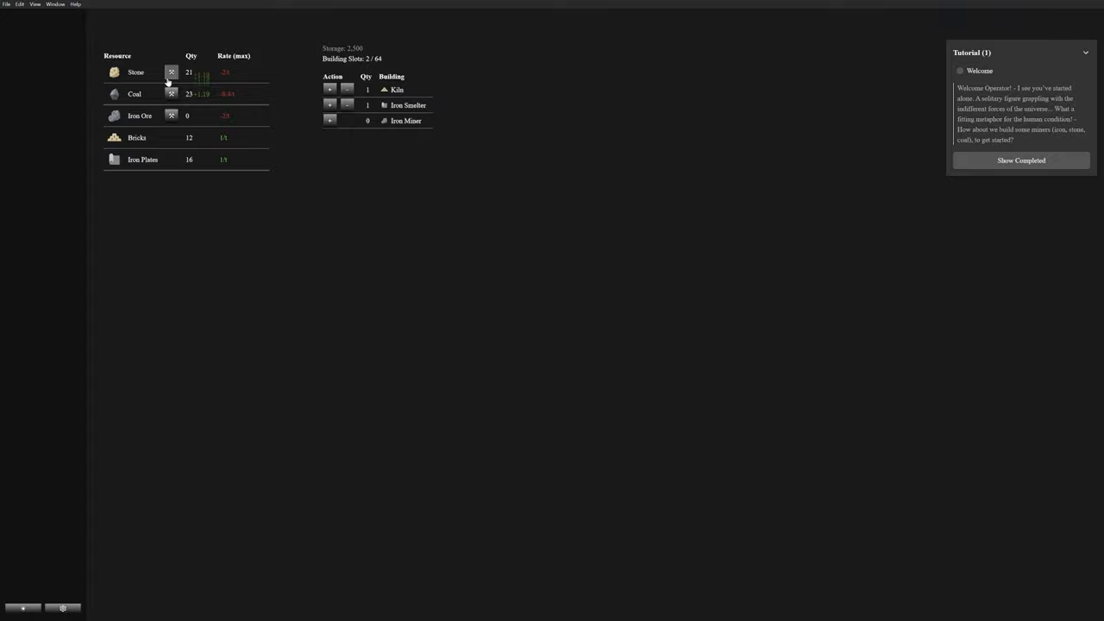
mouse_move(406, 121)
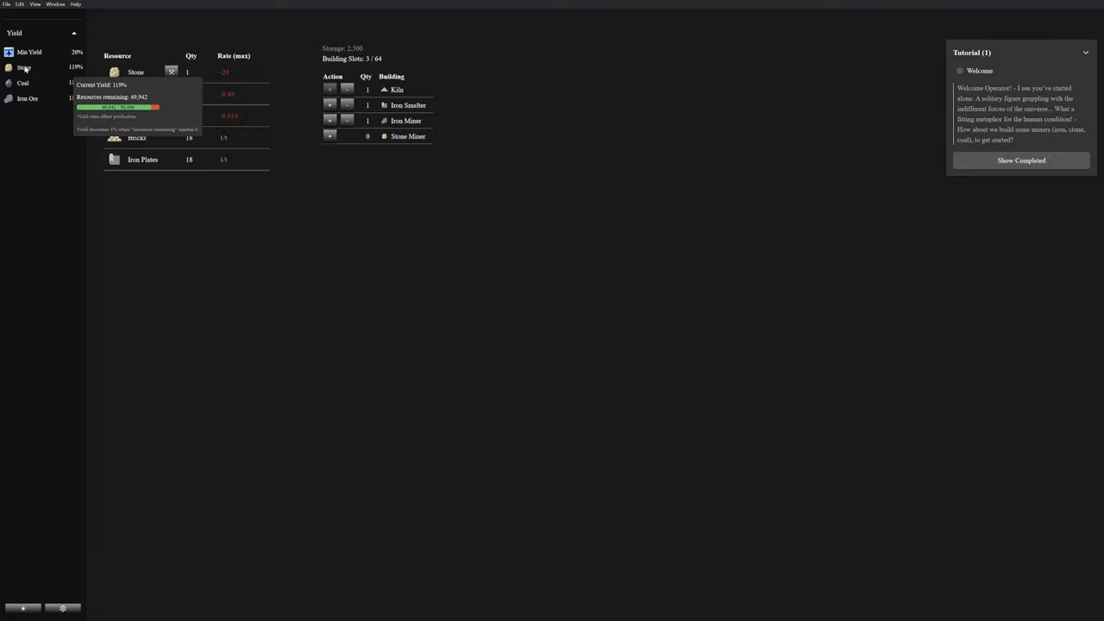
mouse_move(318, 231)
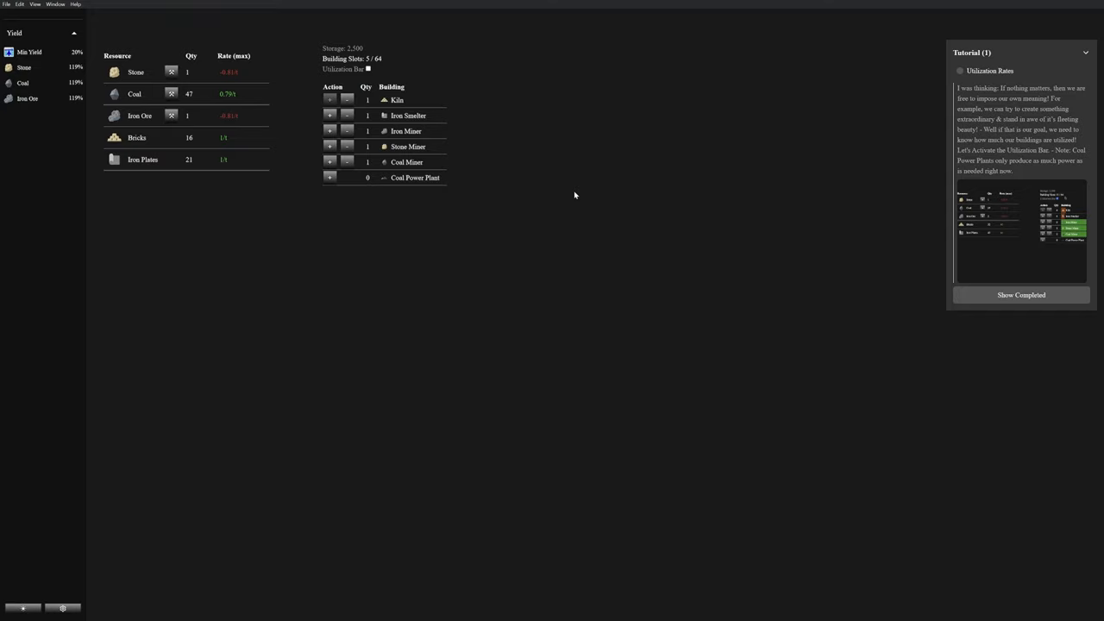
left_click(367, 69)
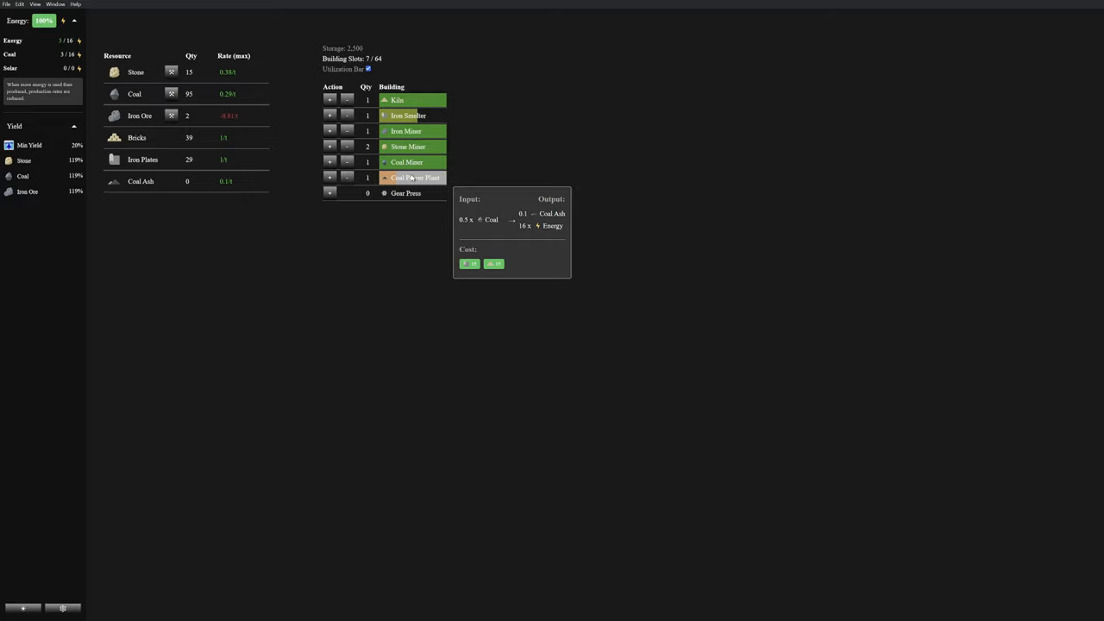
left_click(329, 145)
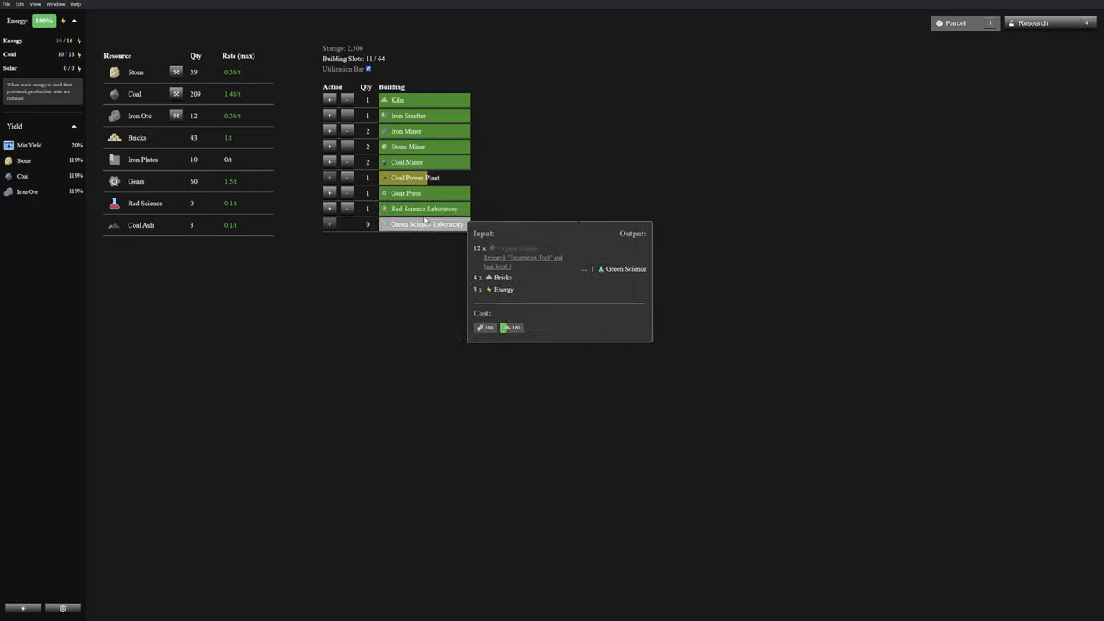
mouse_move(424, 209)
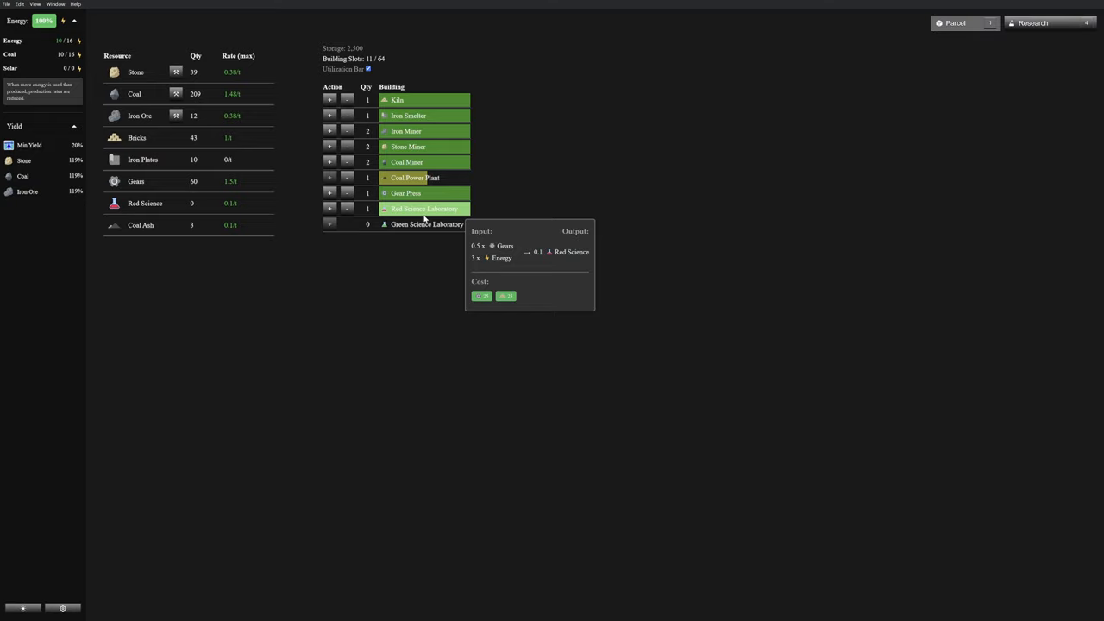
mouse_move(427, 224)
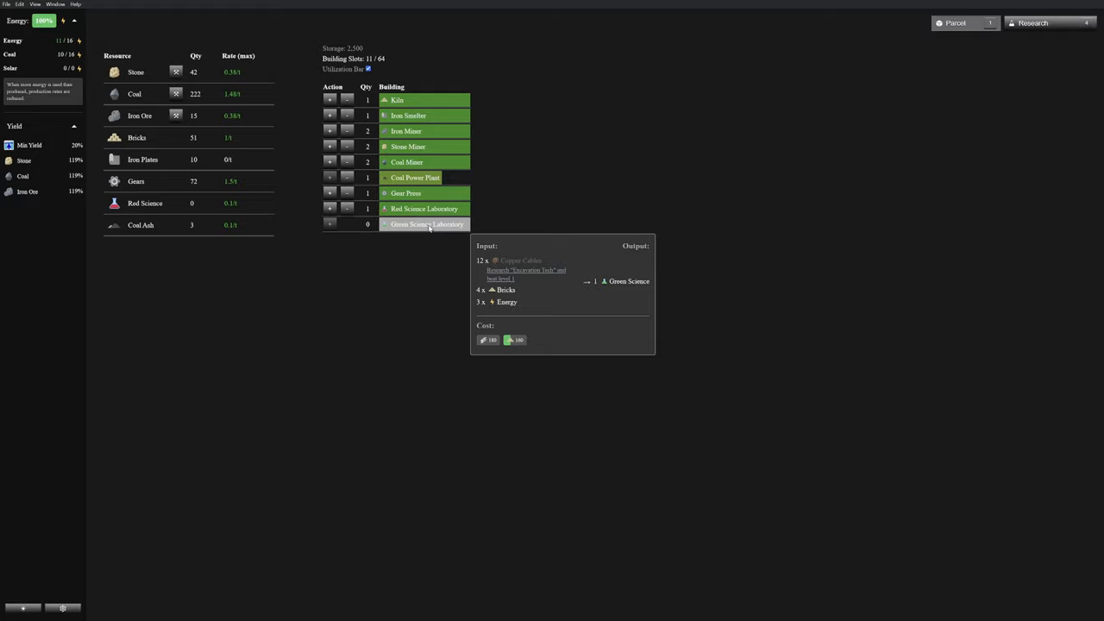
left_click(1032, 22)
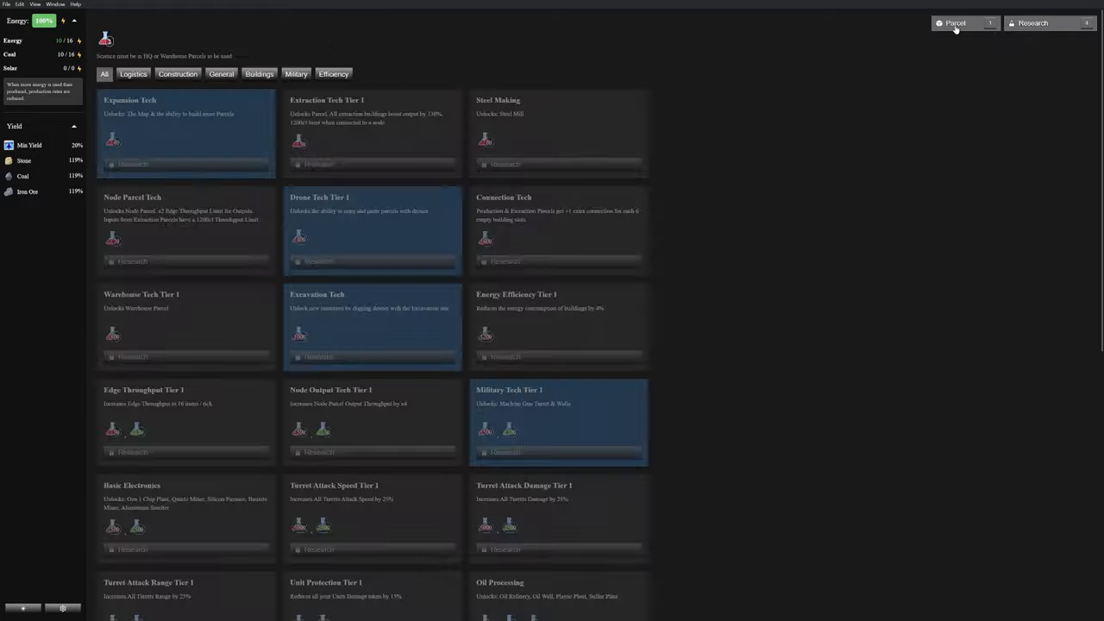
left_click(953, 25)
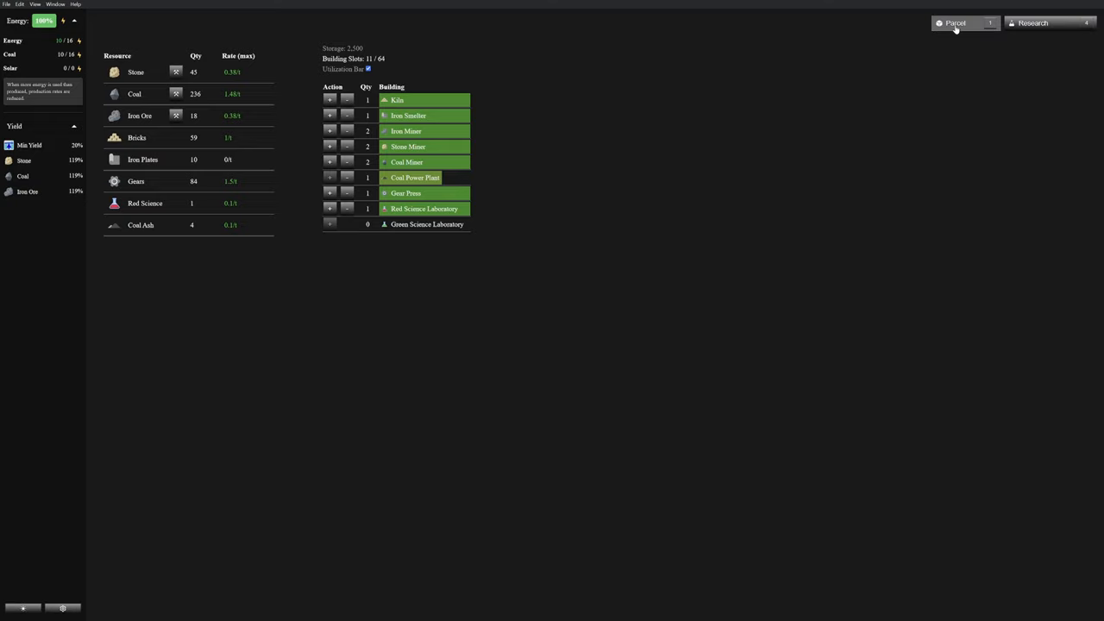
left_click(1032, 23)
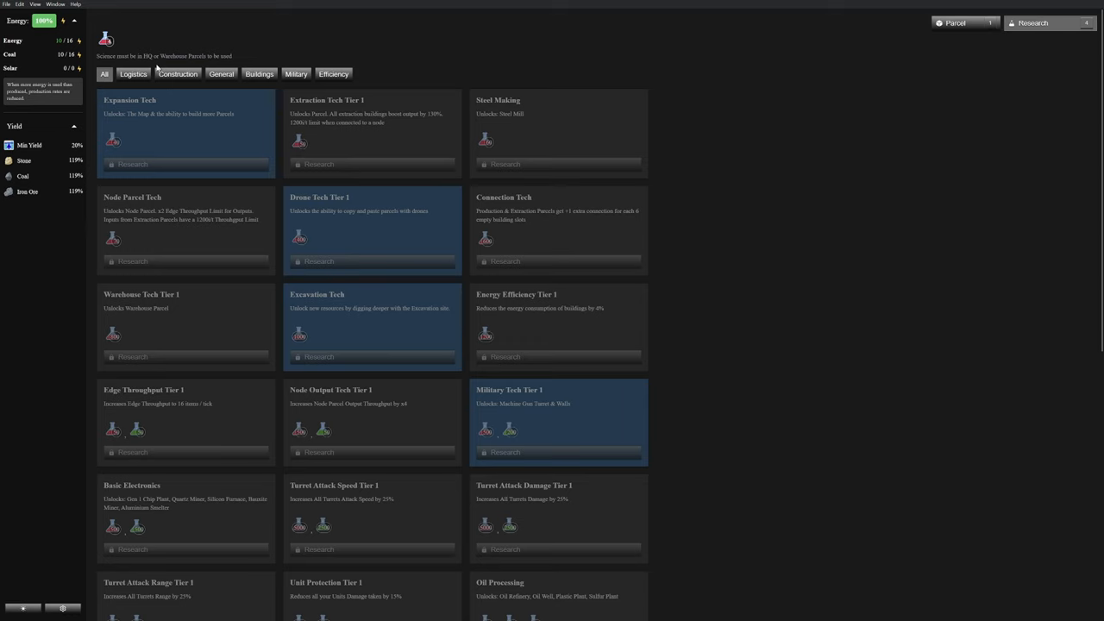
scroll("down", 3)
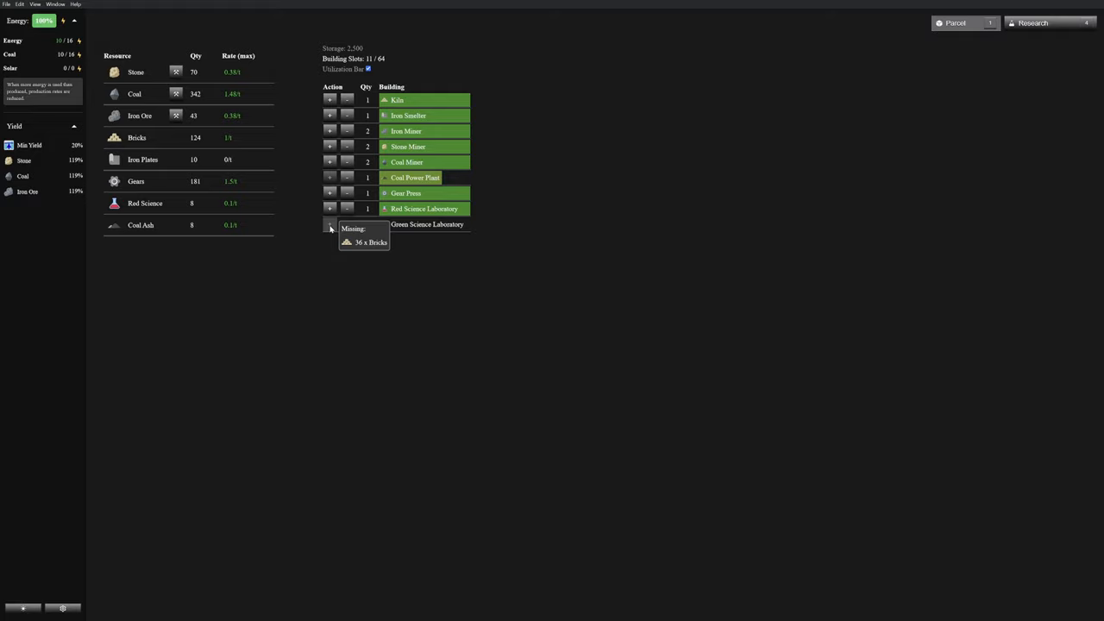
mouse_move(424, 208)
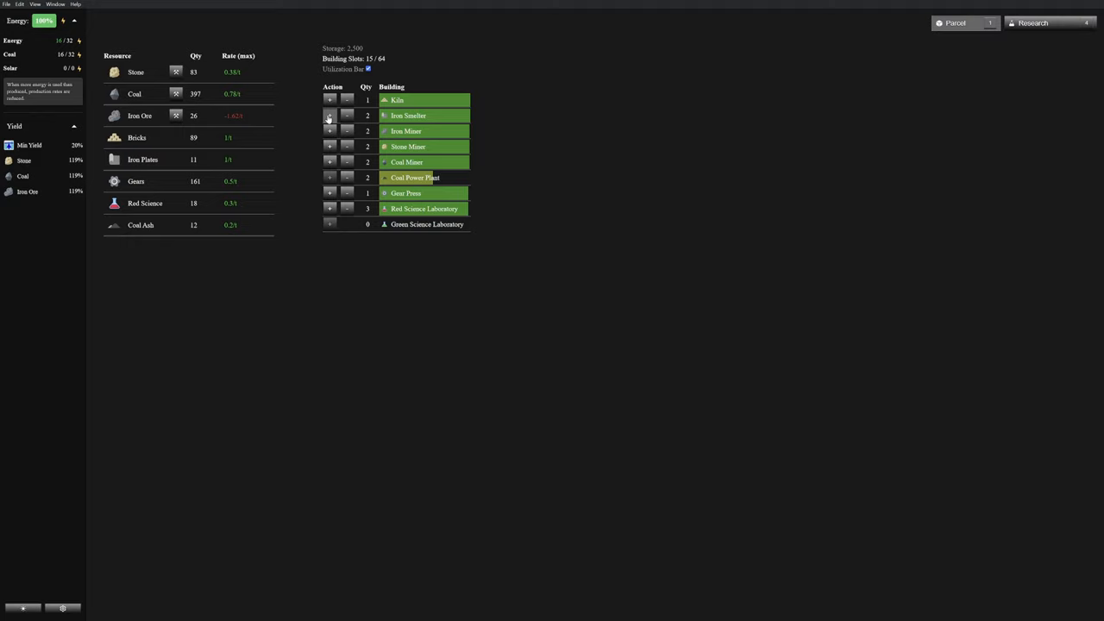
Add another building to the HQ parcel to balance its resource rates.
left_click(330, 131)
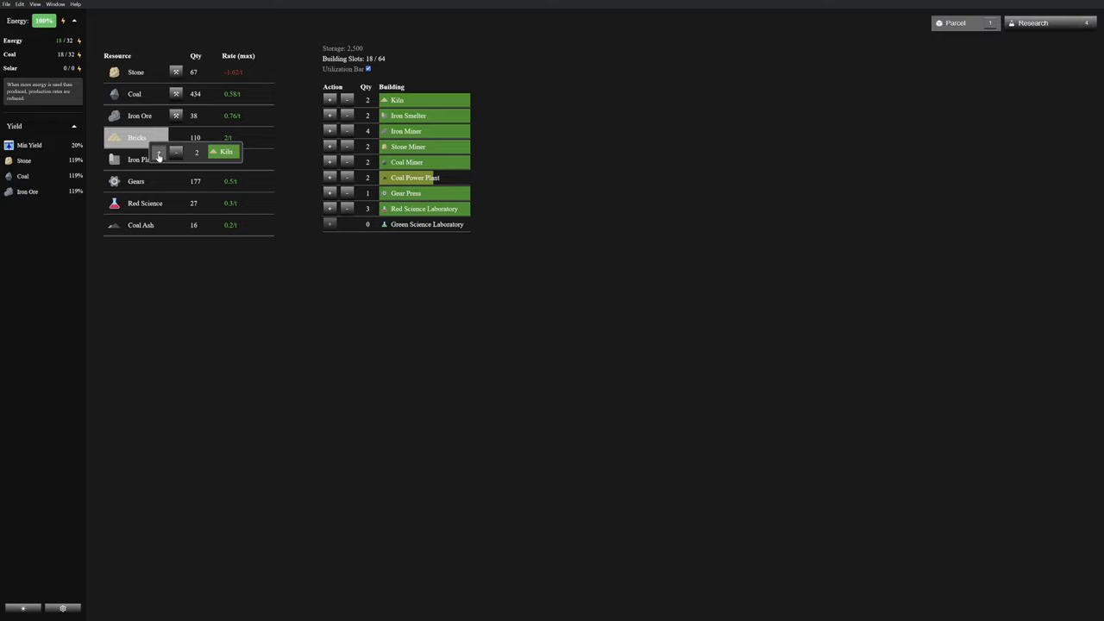
mouse_move(330, 224)
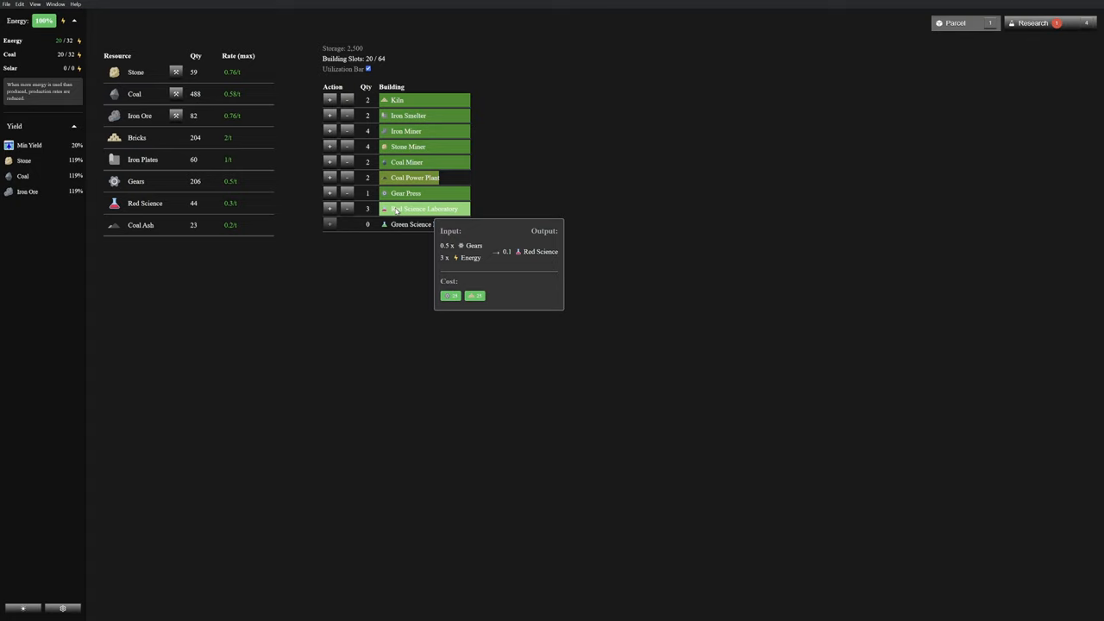
Visit the Research list, then switch to the Map of parcels.
left_click(1032, 22)
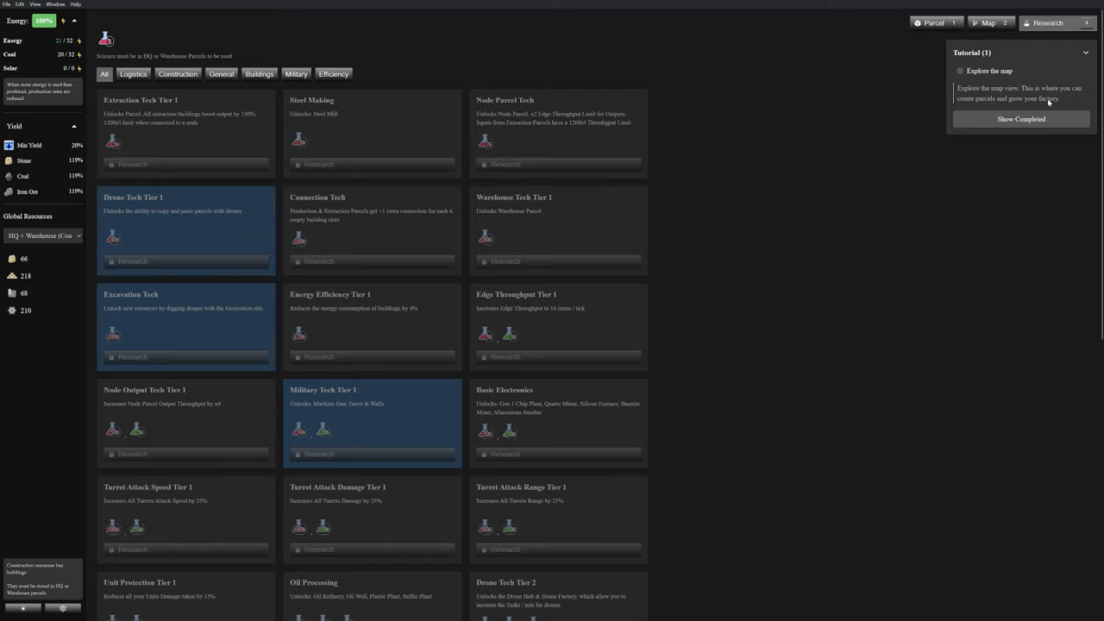
left_click(988, 23)
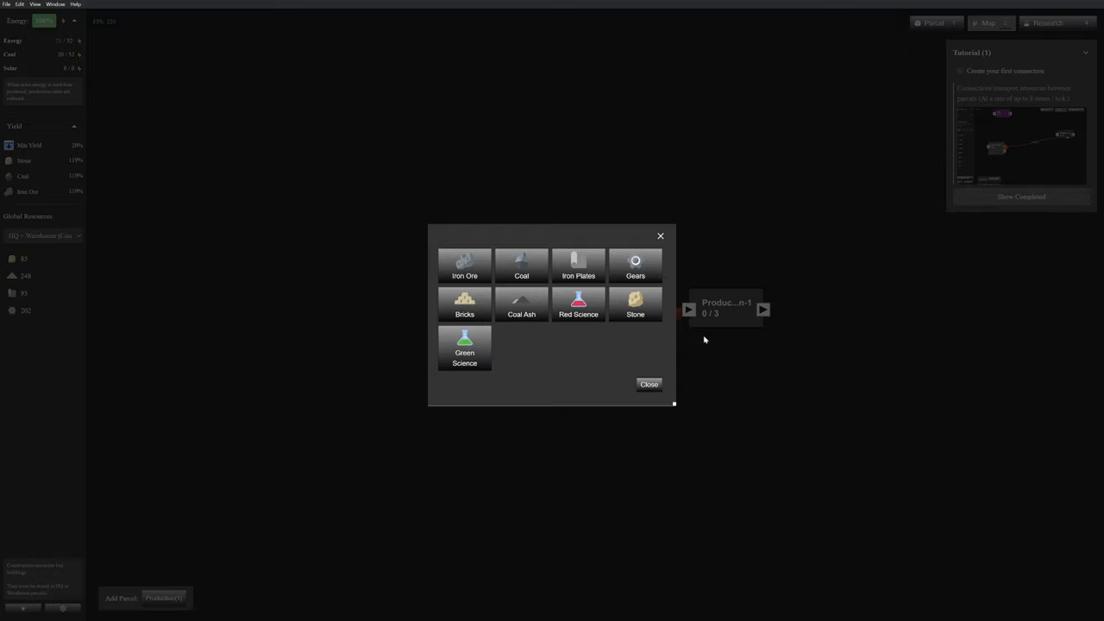
Choose Iron Plates as the resource for the new production parcel.
left_click(648, 383)
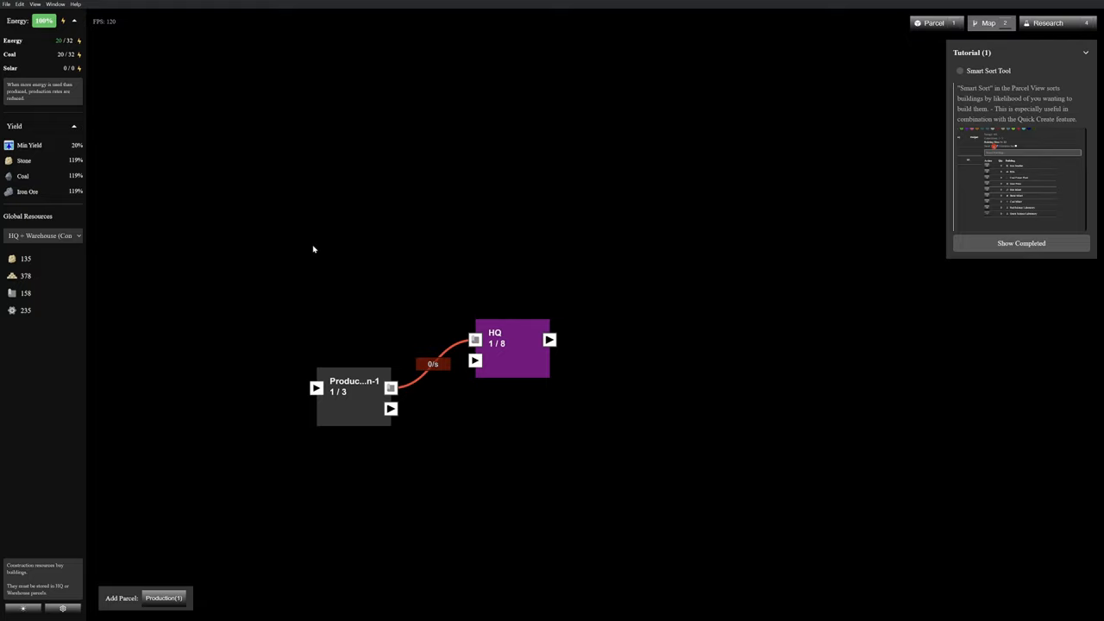
Rename Production-1 to 'Production - Iron Plates', add an iron smelter and return to the map.
left_click(354, 393)
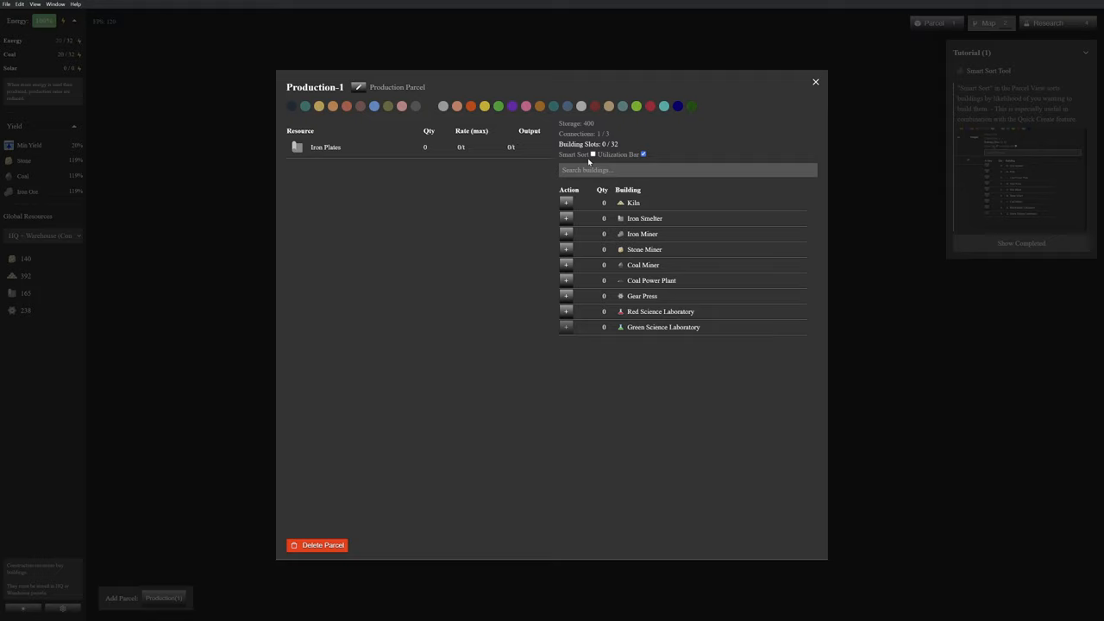
left_click(314, 87)
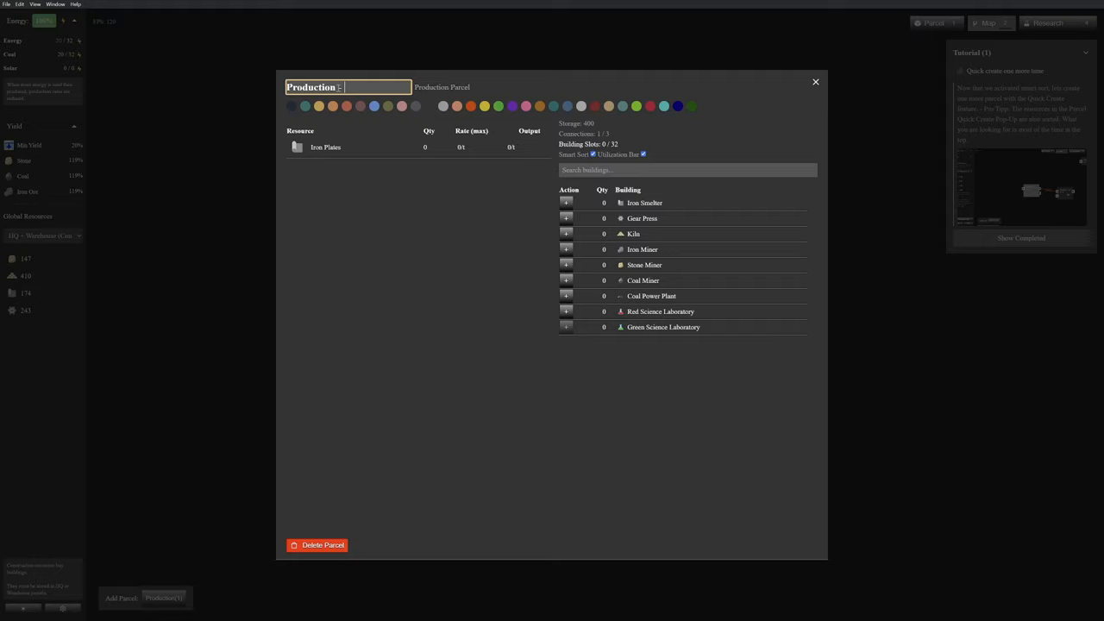
left_click(565, 204)
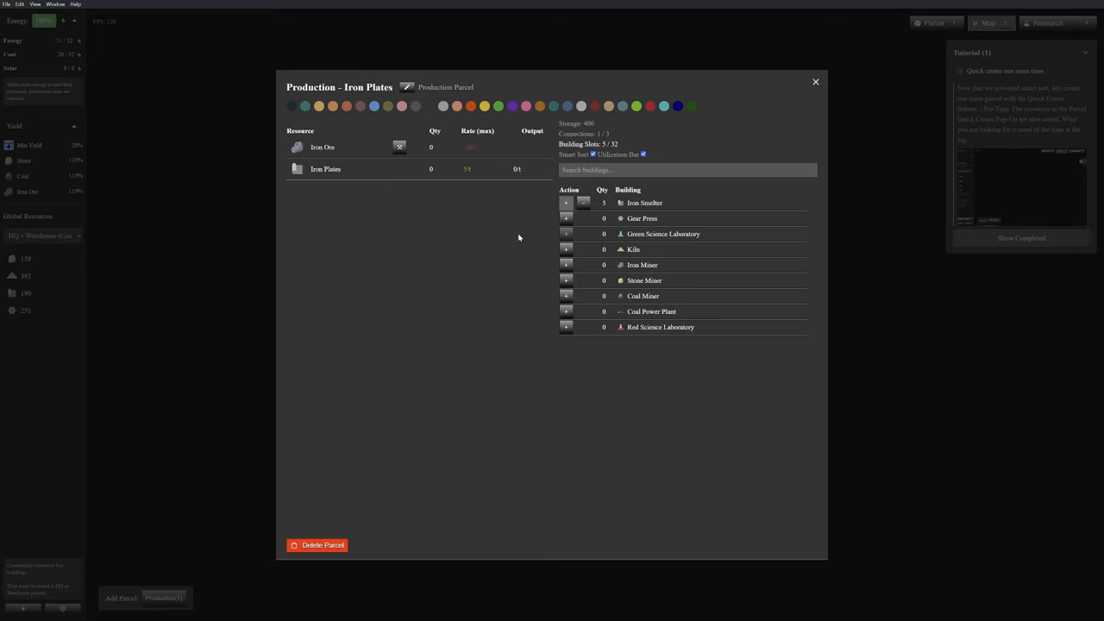
mouse_move(524, 252)
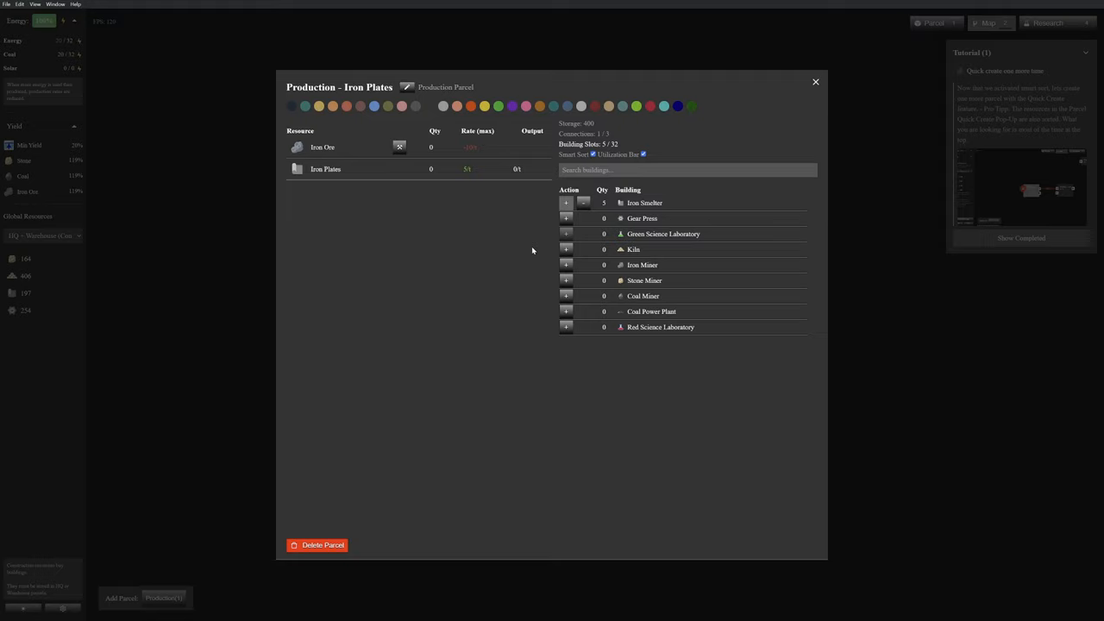
mouse_move(641, 217)
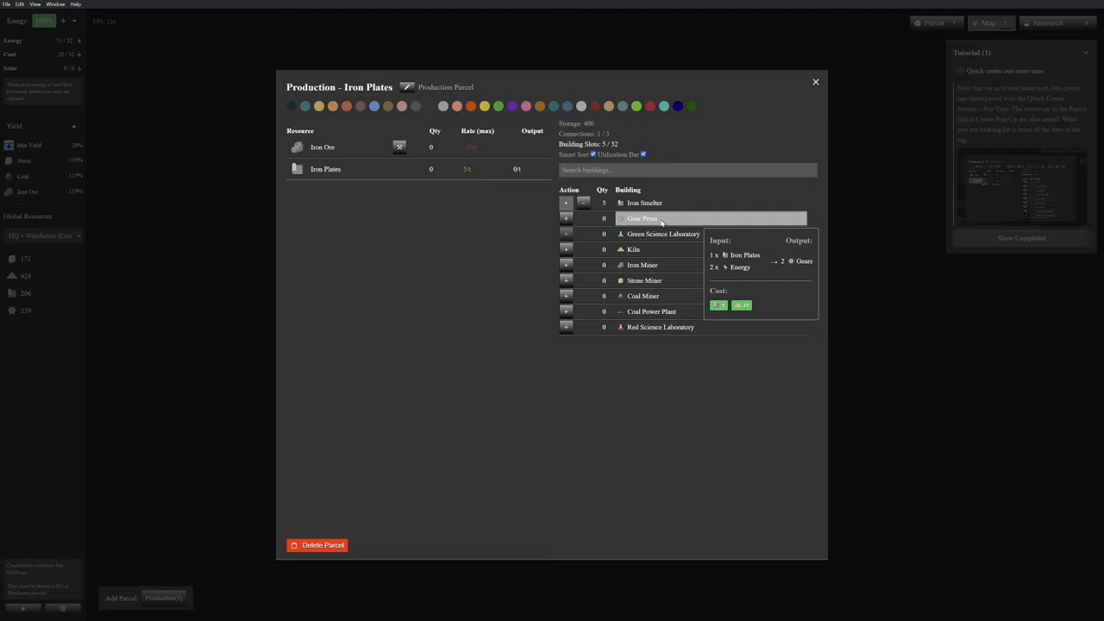
left_click(815, 81)
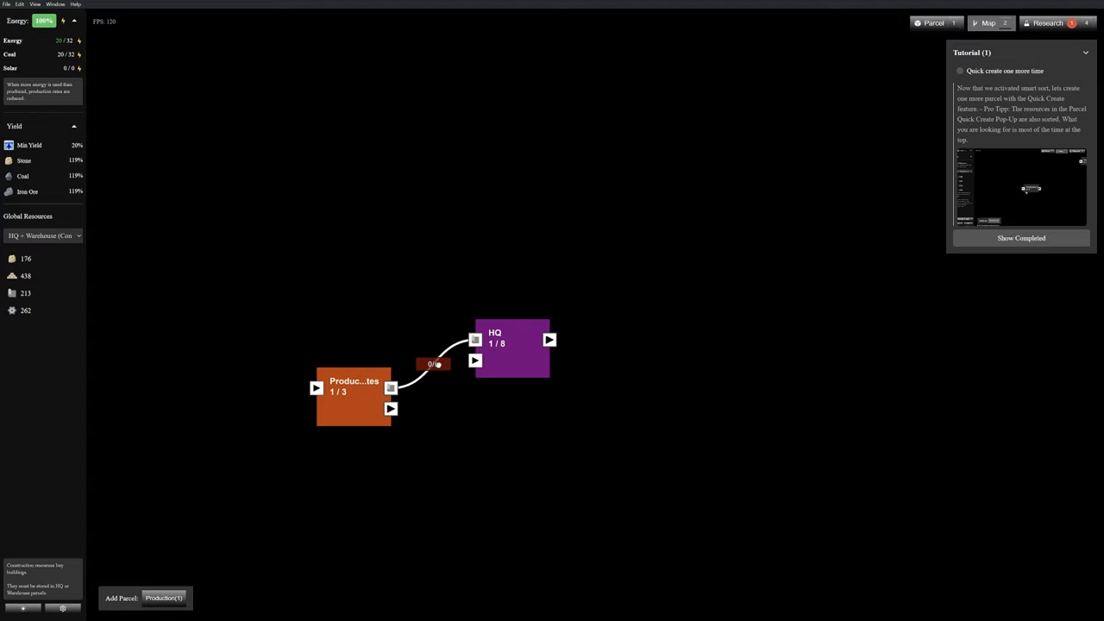
left_click(353, 388)
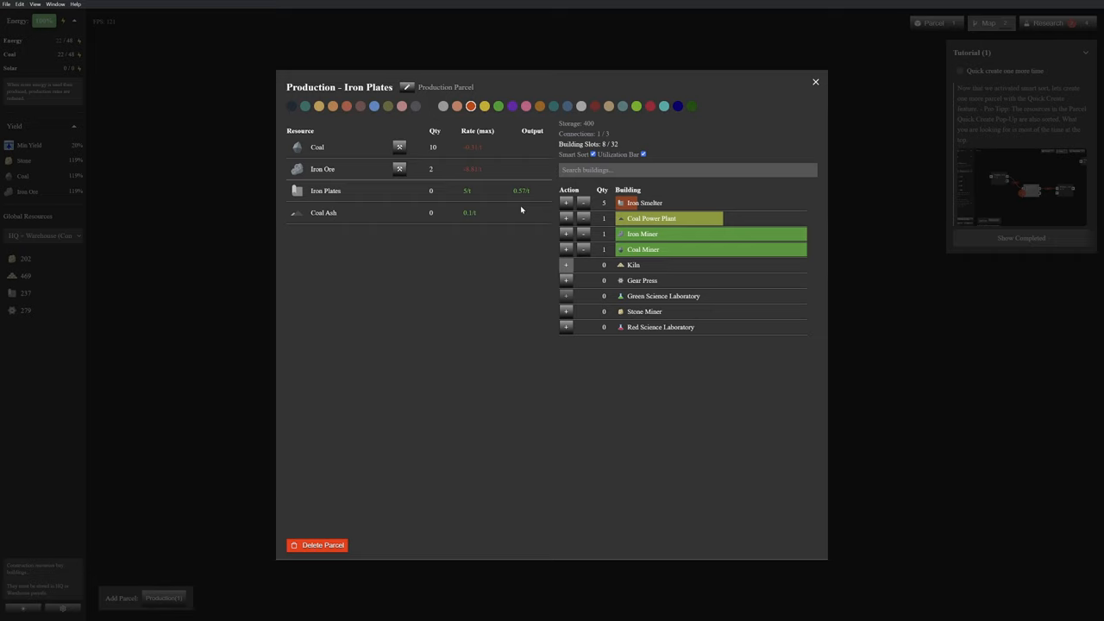
Add a building to the Iron Plates parcel from its building rows.
left_click(566, 235)
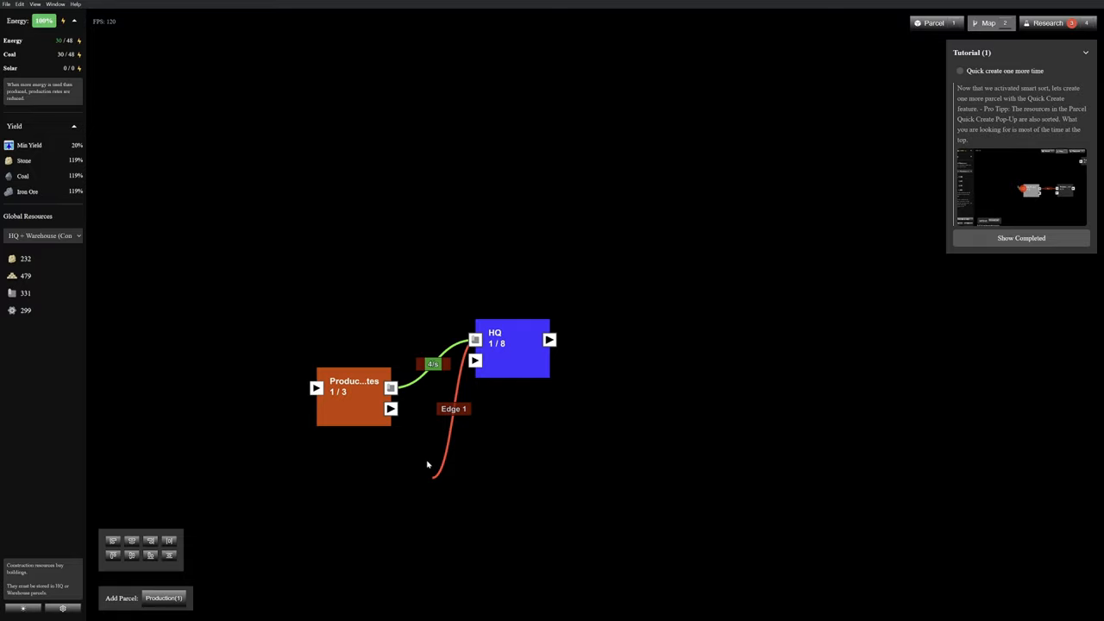
Select the Iron Plates production parcel on the map to link its output to HQ.
left_click(353, 394)
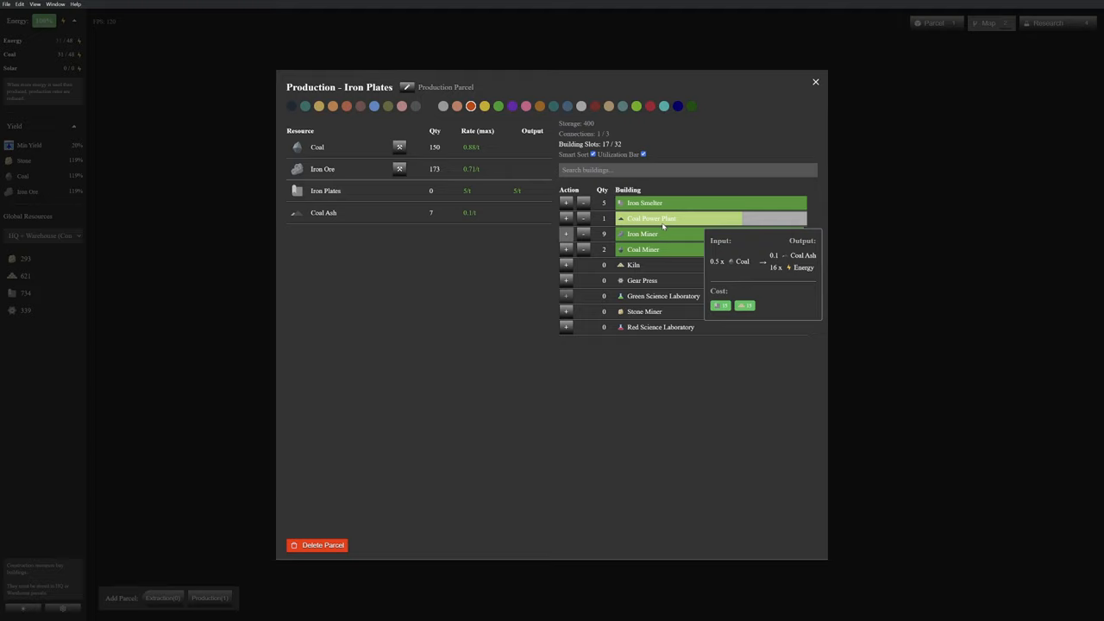
left_click(814, 82)
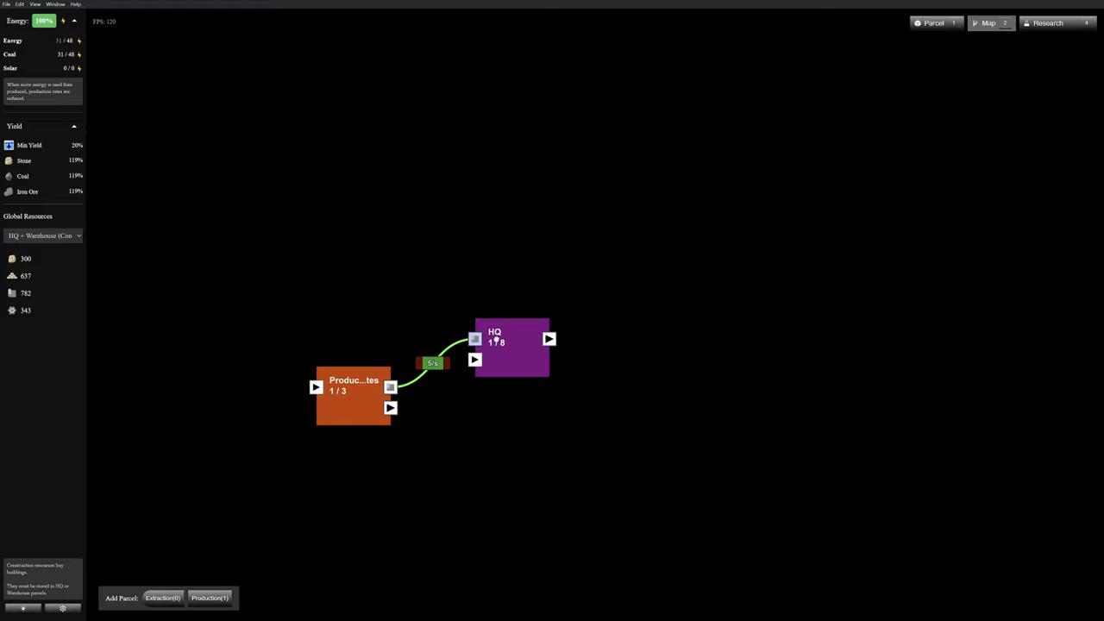
Place an extraction parcel from the Add Parcel menu.
left_click(512, 349)
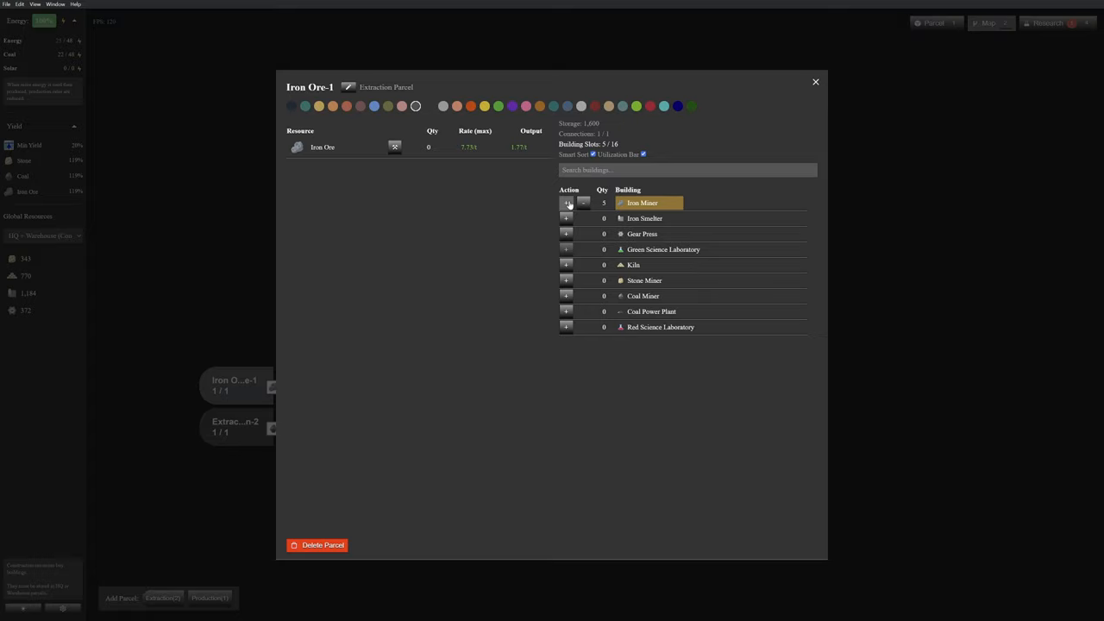
Add an iron miner to Iron Ore-1, then bring up the Iron Plates parcel details.
left_click(815, 81)
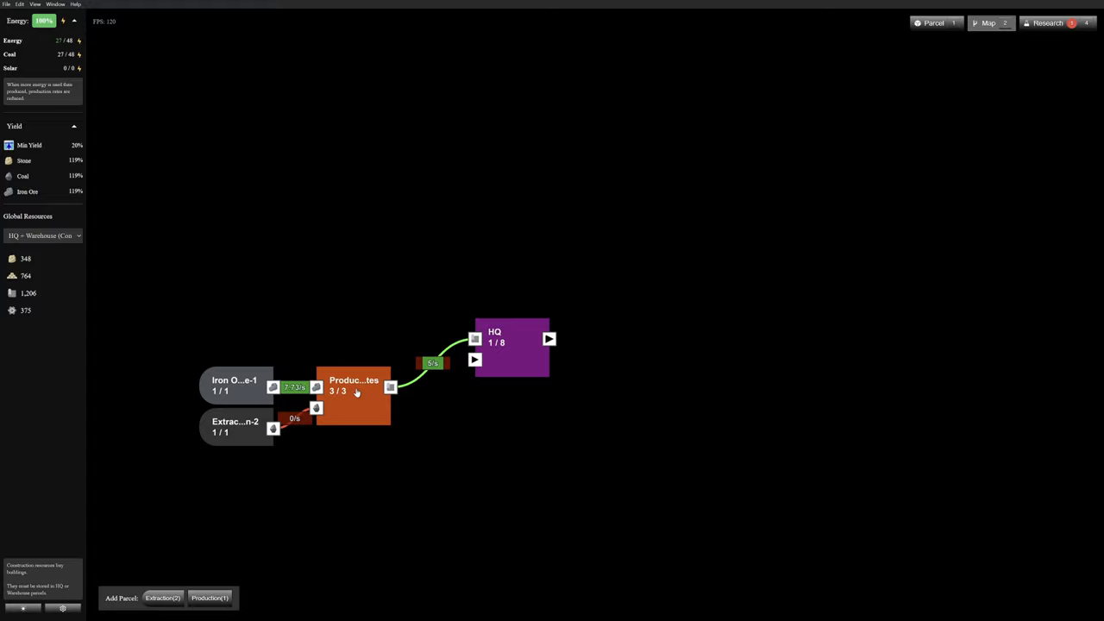
left_click(234, 427)
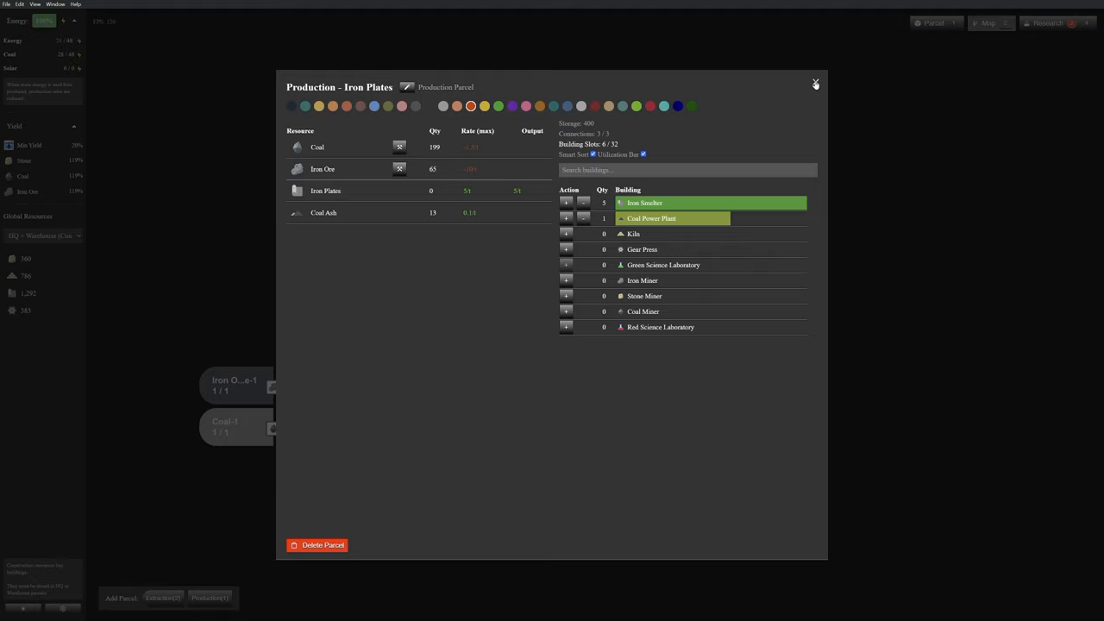
Leave the production parcel and add a coal miner to Coal-1.
left_click(226, 421)
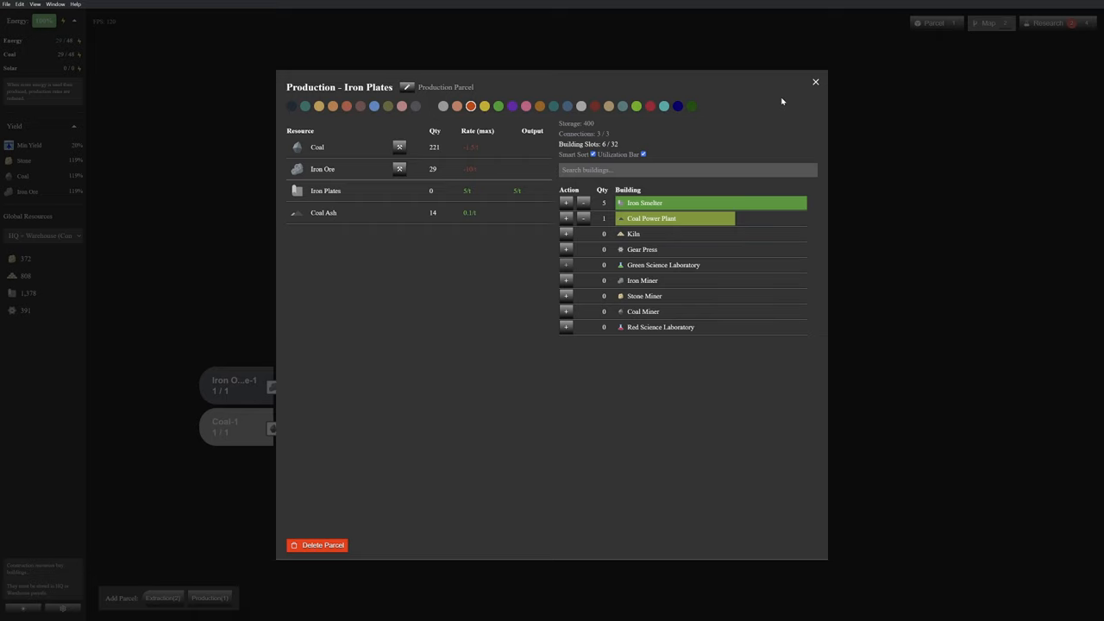
left_click(225, 424)
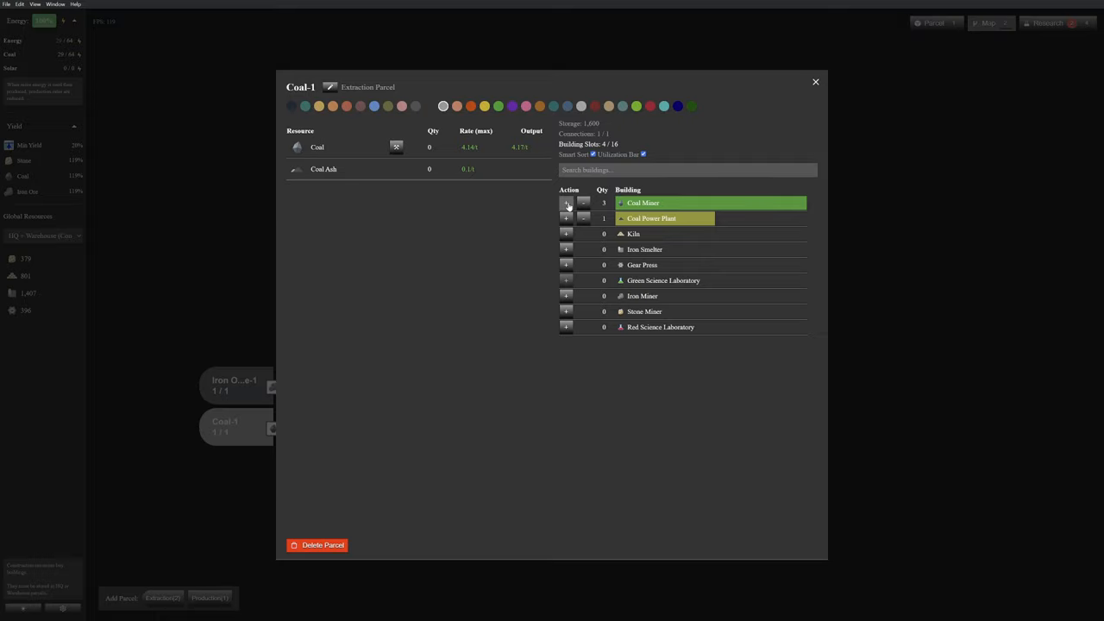
left_click(815, 83)
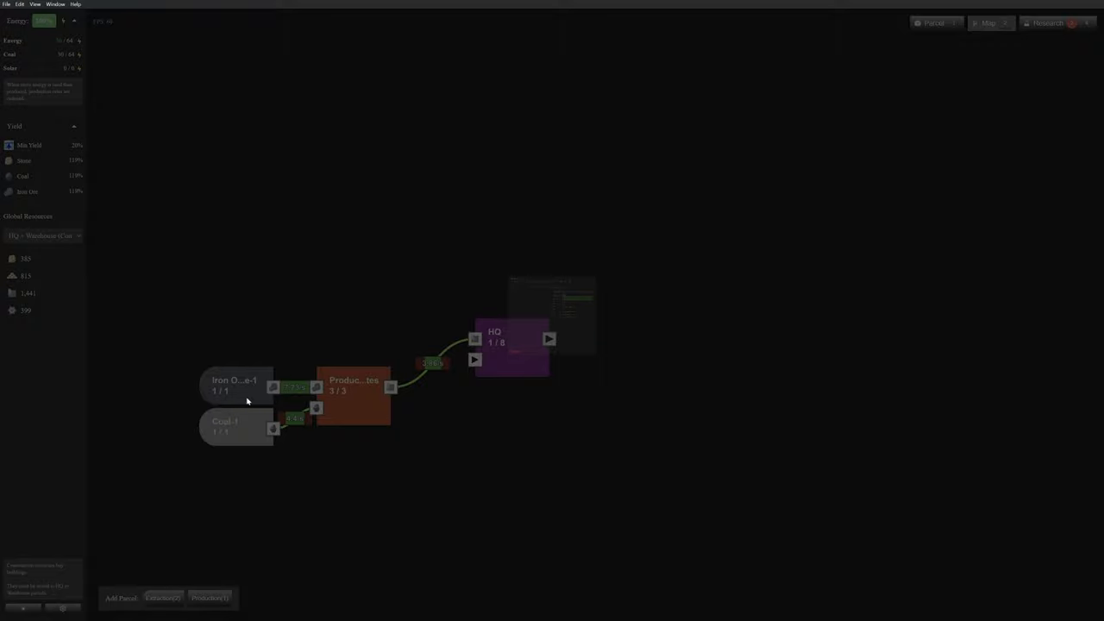
left_click(354, 397)
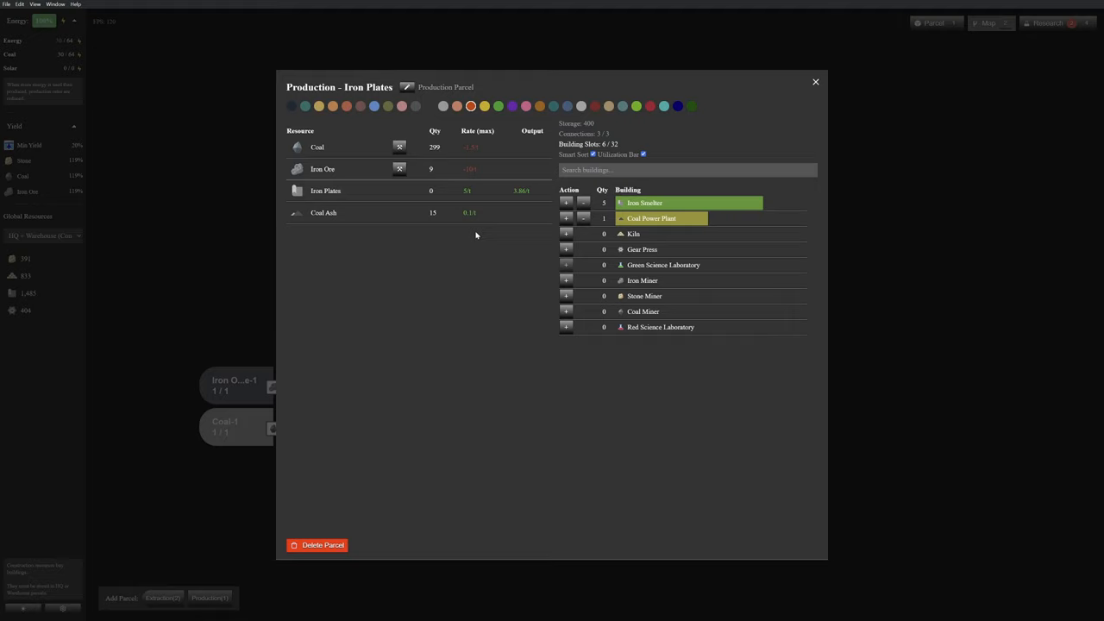
left_click(234, 386)
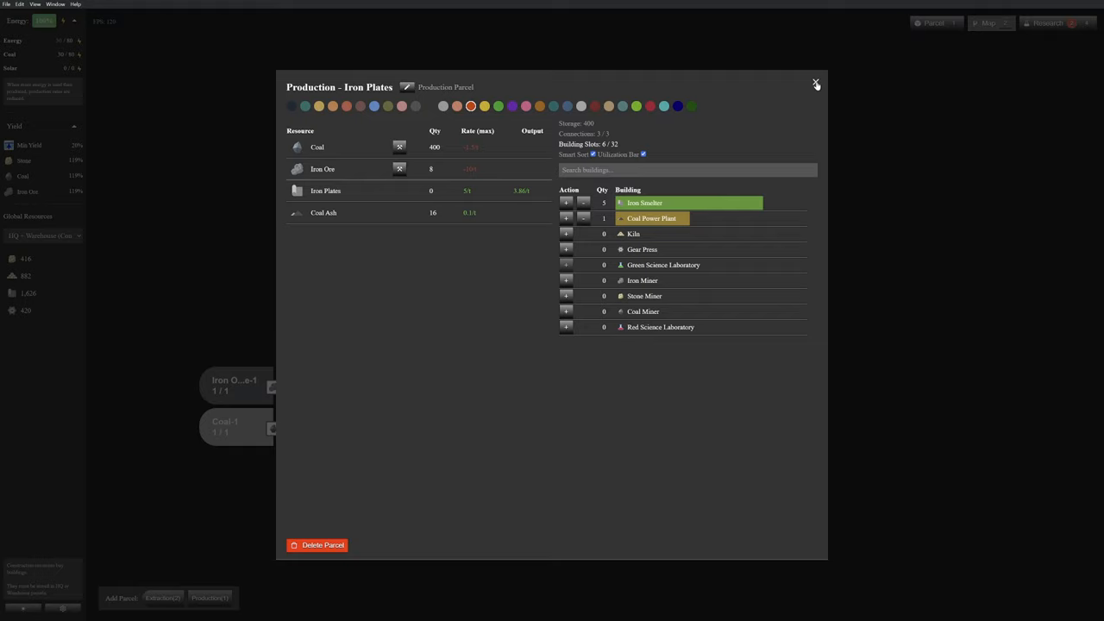
left_click(239, 428)
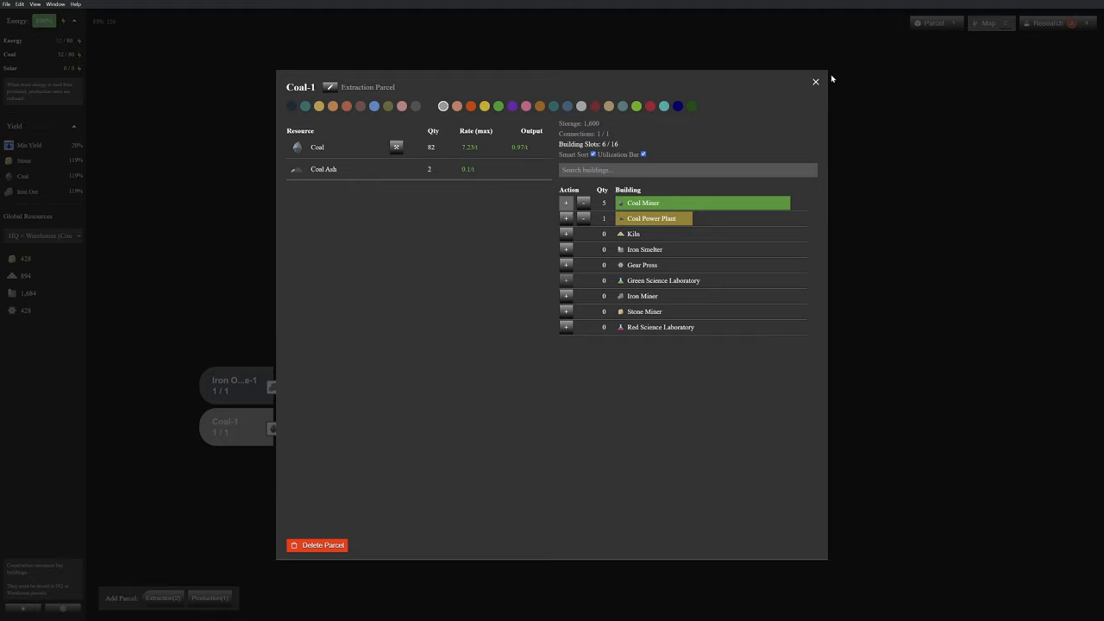
left_click(814, 81)
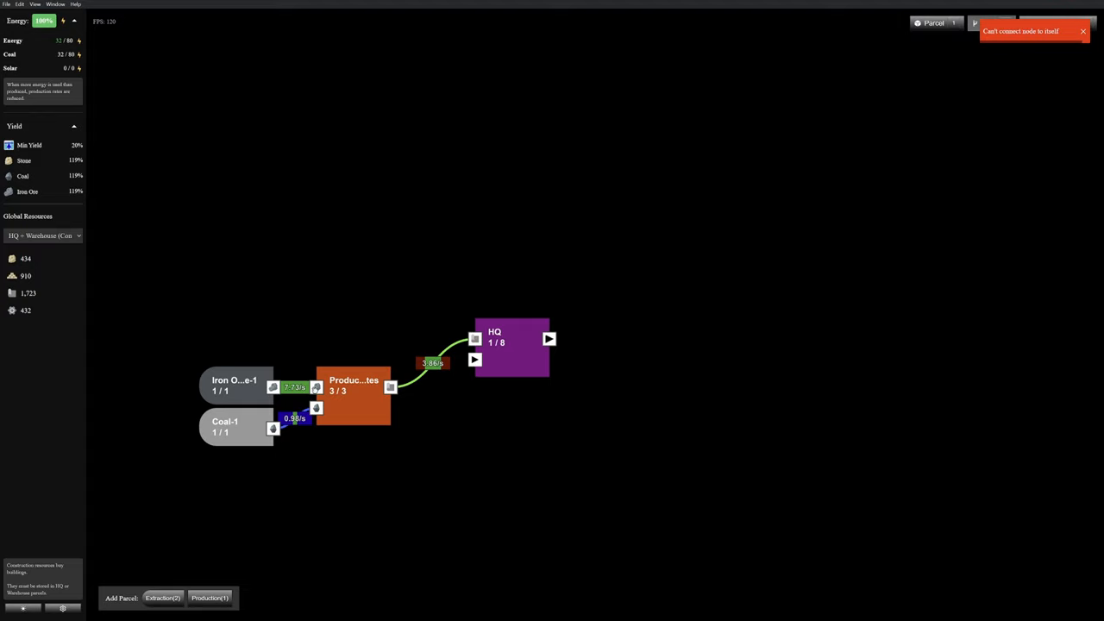
left_click(354, 397)
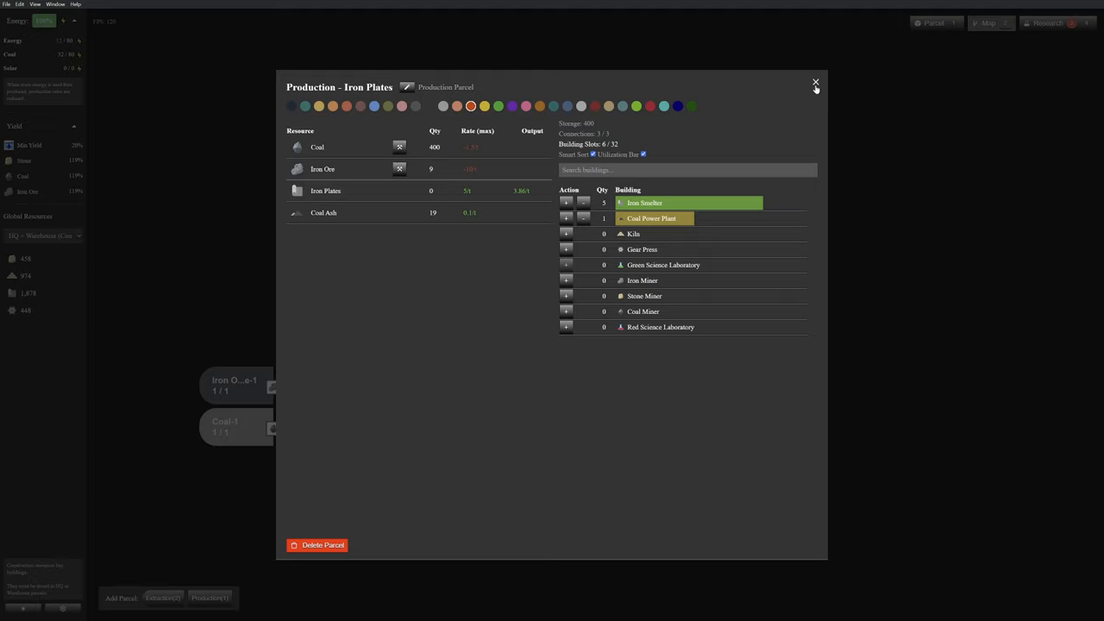
Close the Iron Plates production parcel to return to the factory map.
left_click(814, 83)
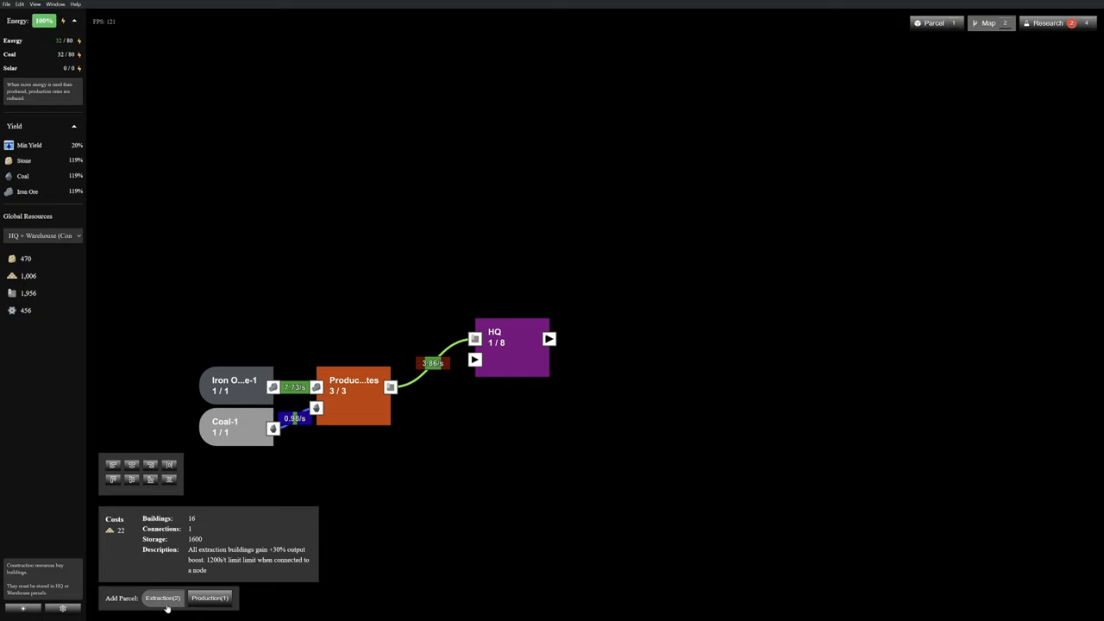
Open the Iron Ore-1 extraction parcel from the map.
left_click(353, 397)
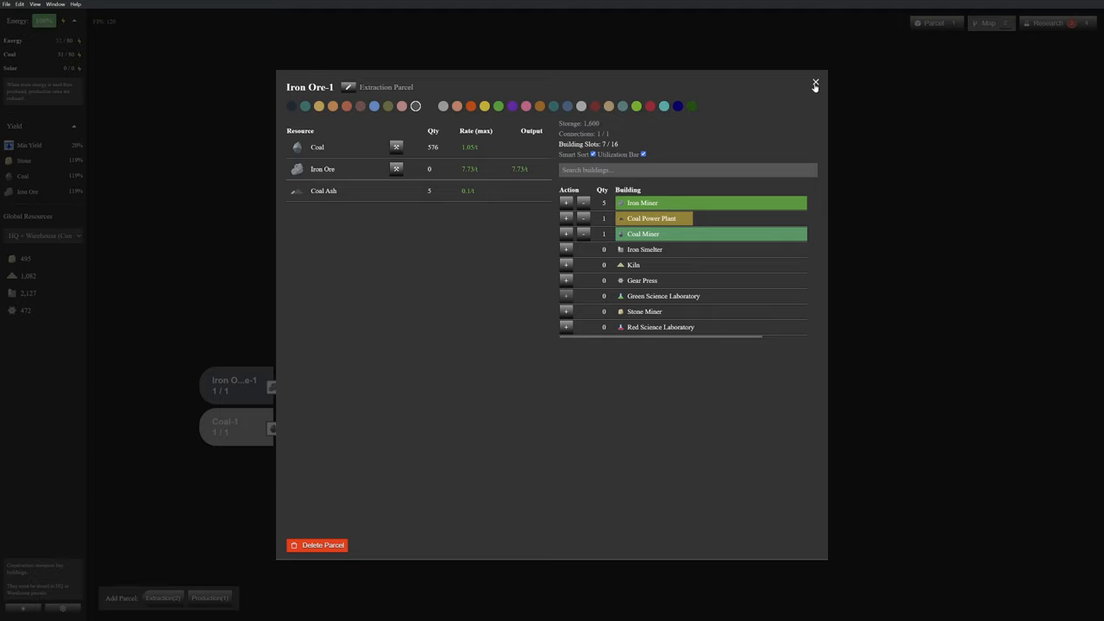
Close the Iron Ore-1 parcel so the HQ parcel can be viewed.
left_click(227, 426)
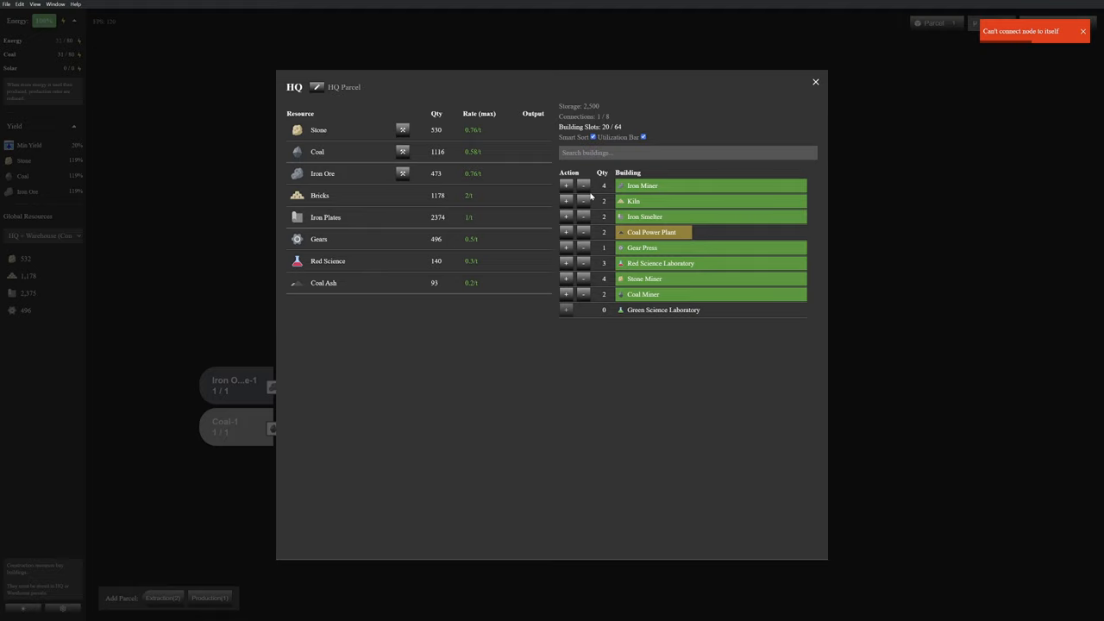
Remove HQ's iron miners and smelters, freeing slots to 14 of 44, and reopen Iron Ore-1.
left_click(815, 81)
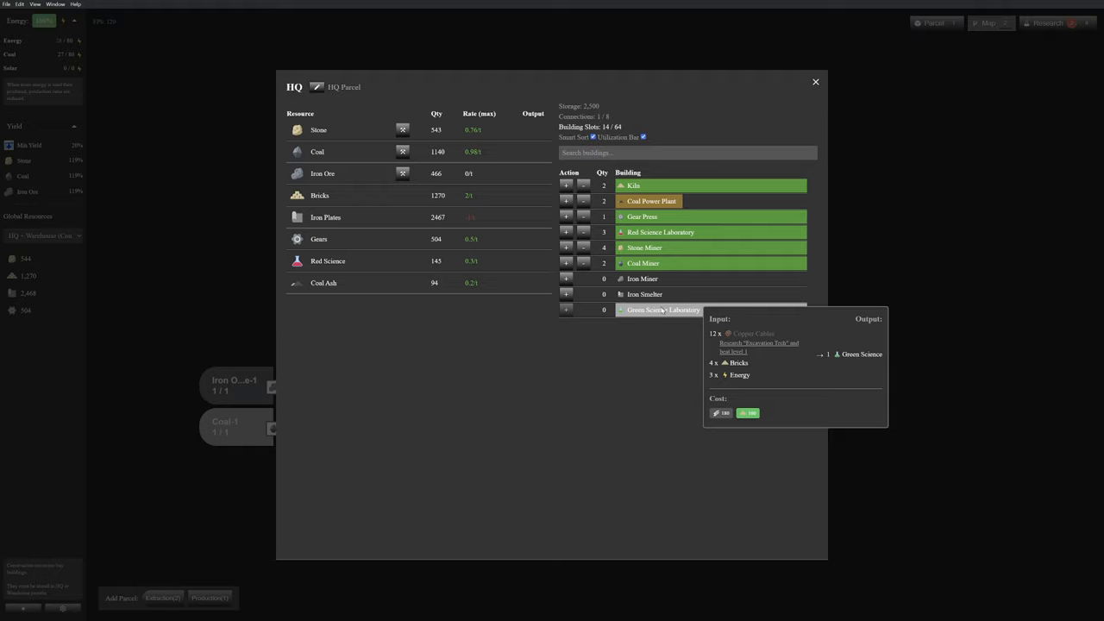
left_click(814, 81)
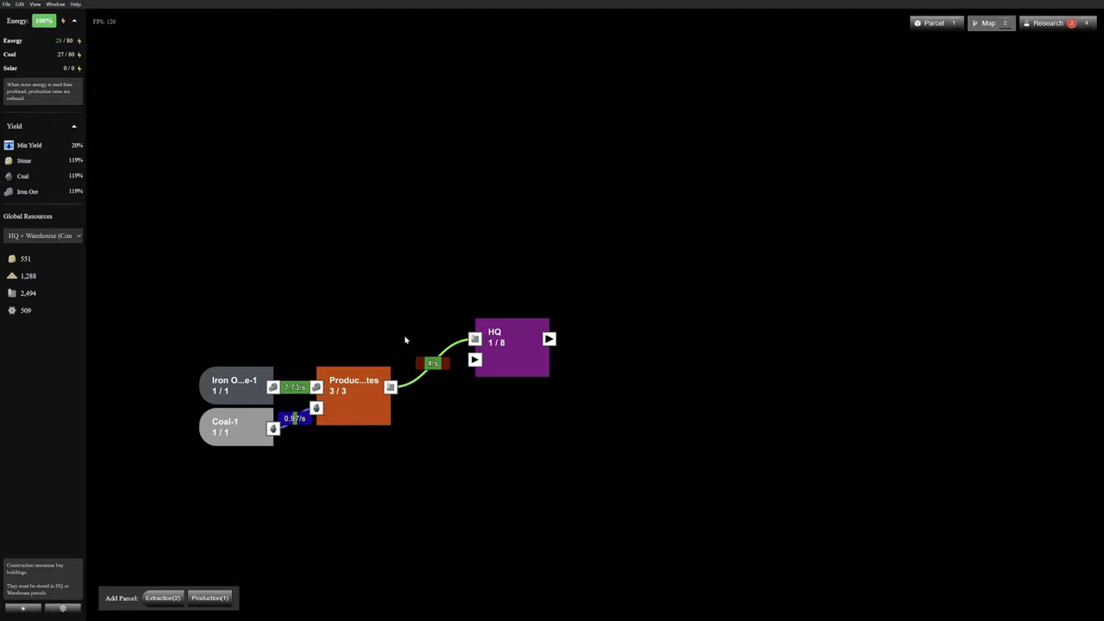
left_click(1047, 22)
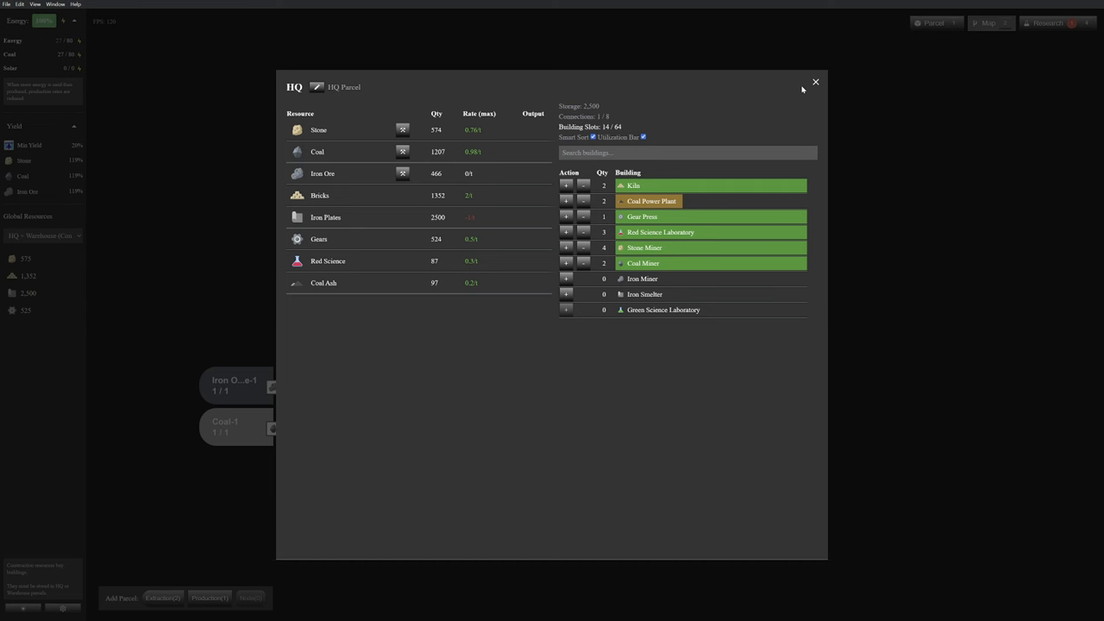
left_click(234, 384)
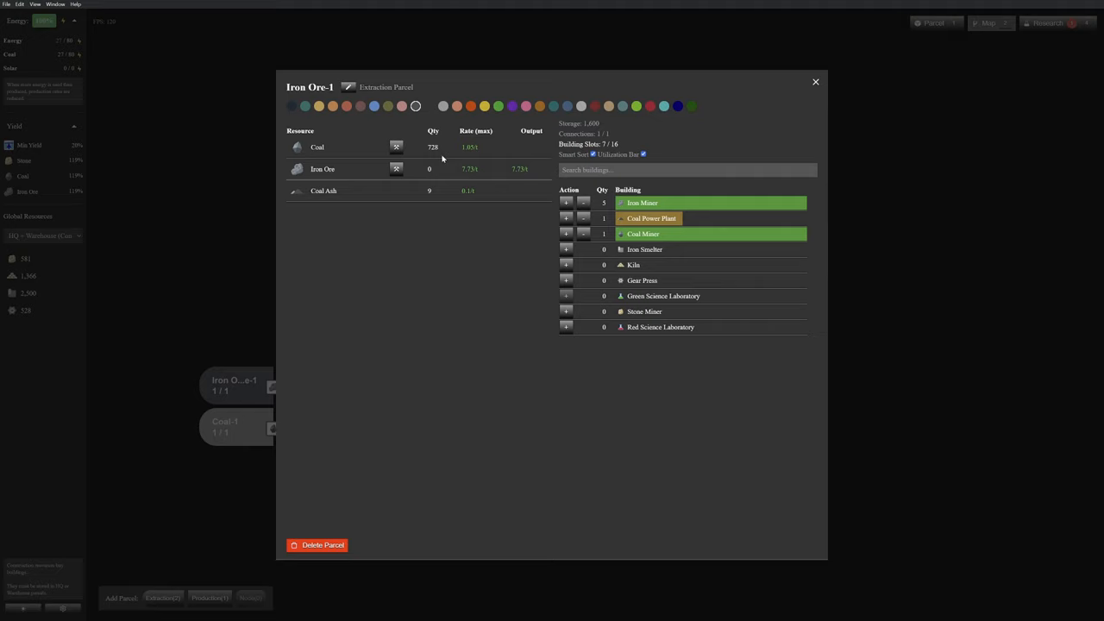
mouse_move(426, 207)
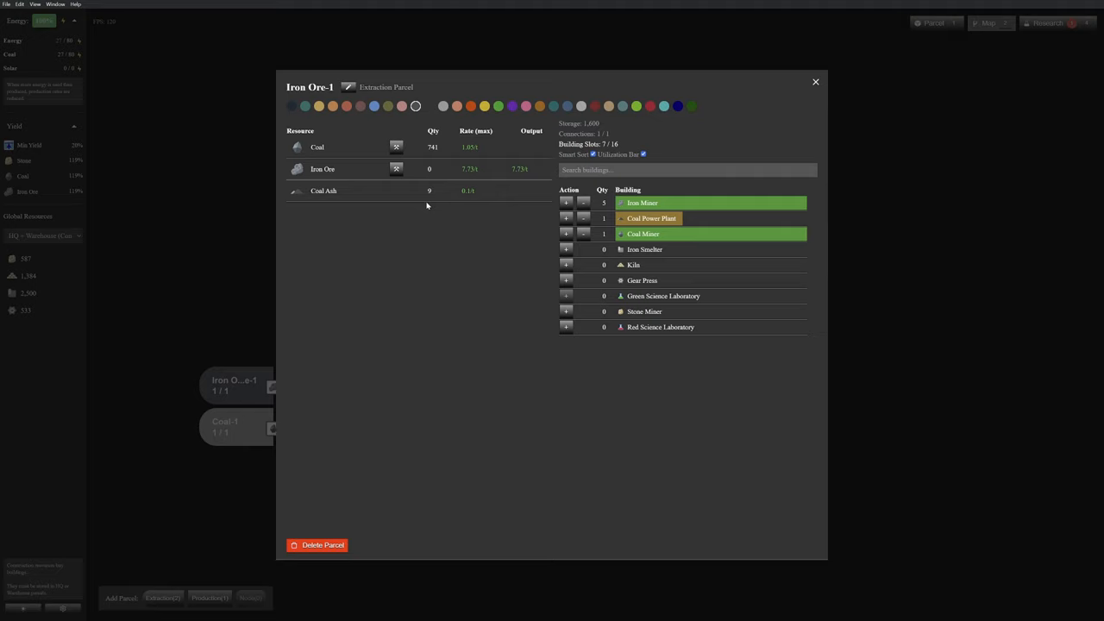
mouse_move(697, 217)
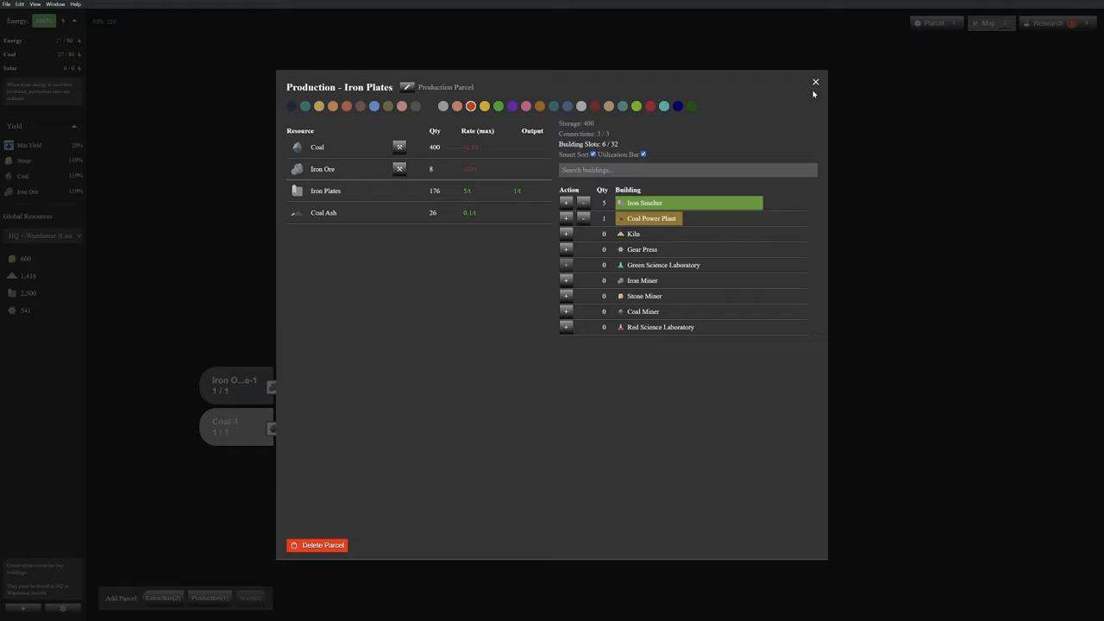
Close the Iron Plates production parcel and return to the map.
left_click(814, 83)
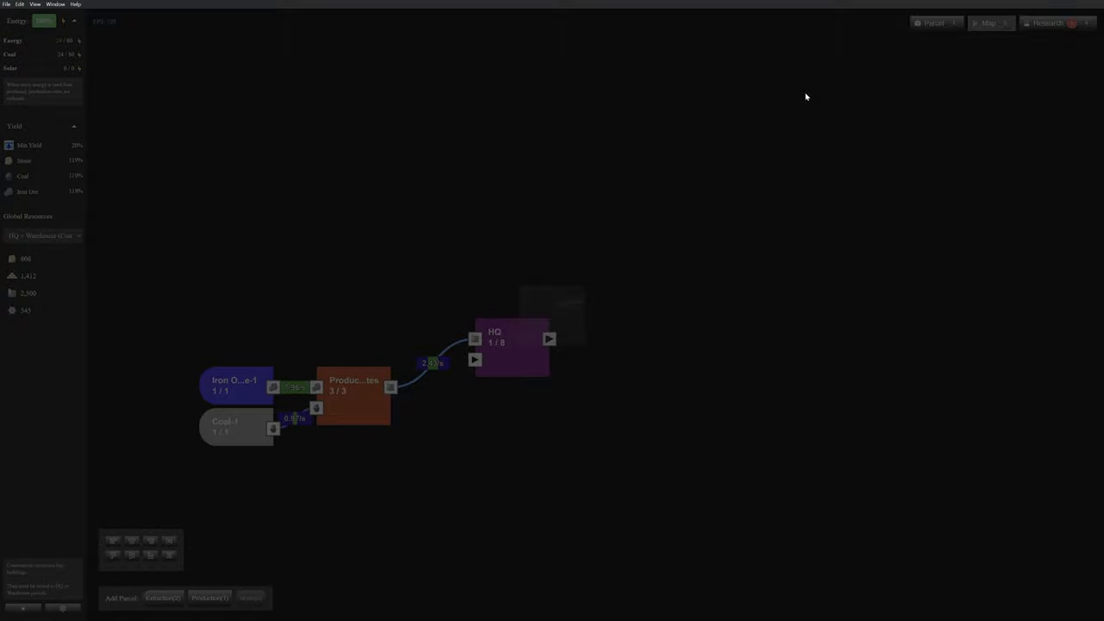
Review the Iron Plates production parcel once more and return to the factory map.
left_click(234, 387)
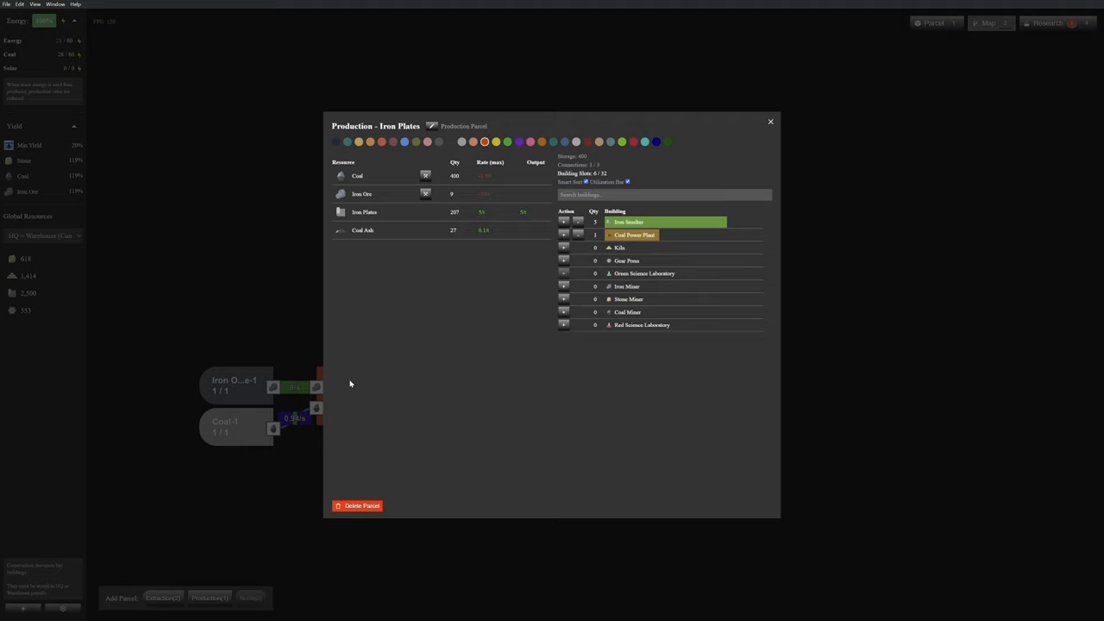
left_click(1046, 23)
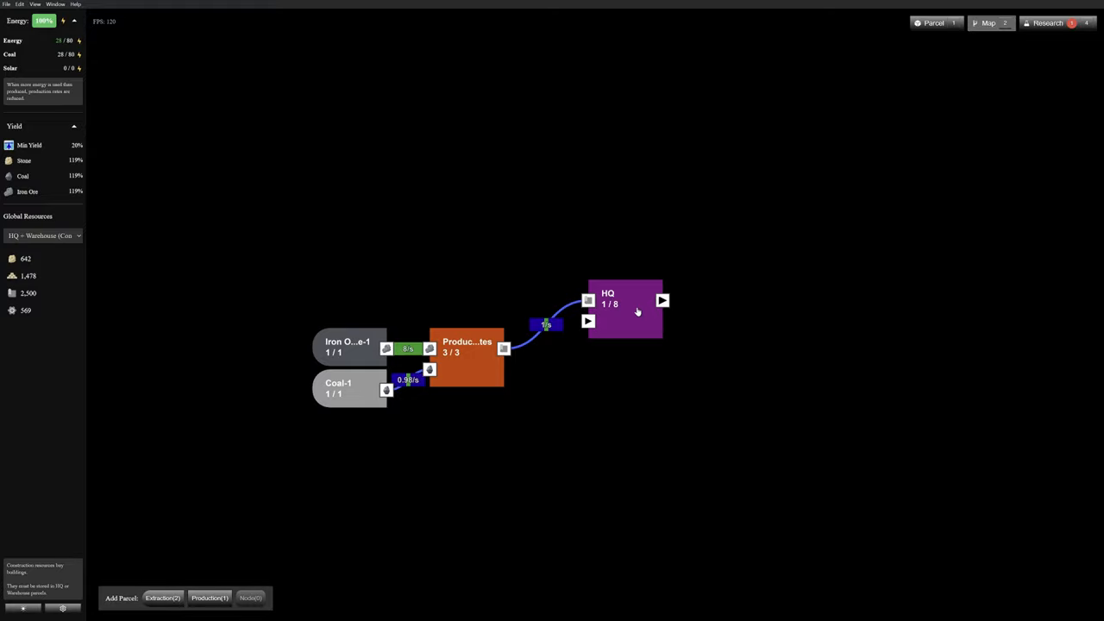
Bring up the research tree showing completed Node, Extraction Tier 1 and Expansion techs.
left_click(209, 597)
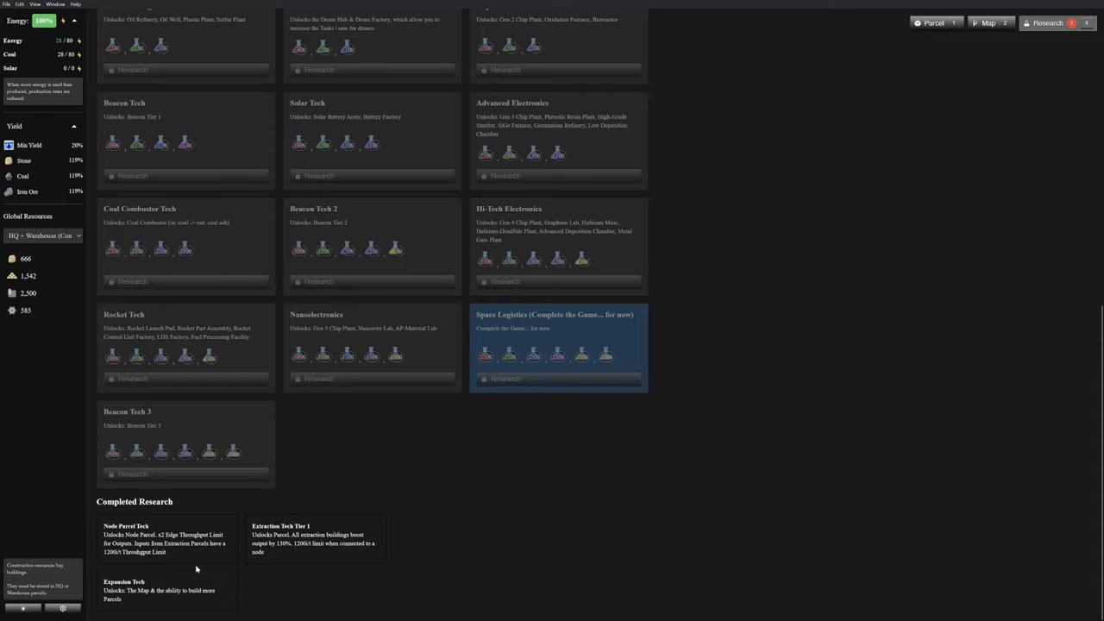
Leave the Iron Ore-1 parcel via the top bar and return to the factory map.
left_click(934, 22)
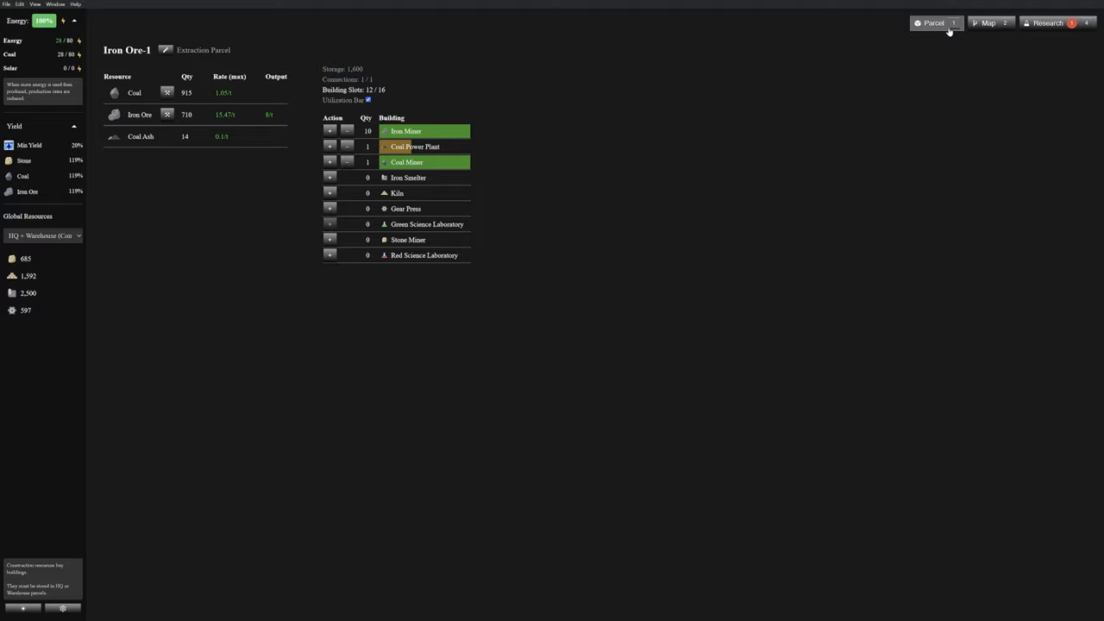
left_click(989, 23)
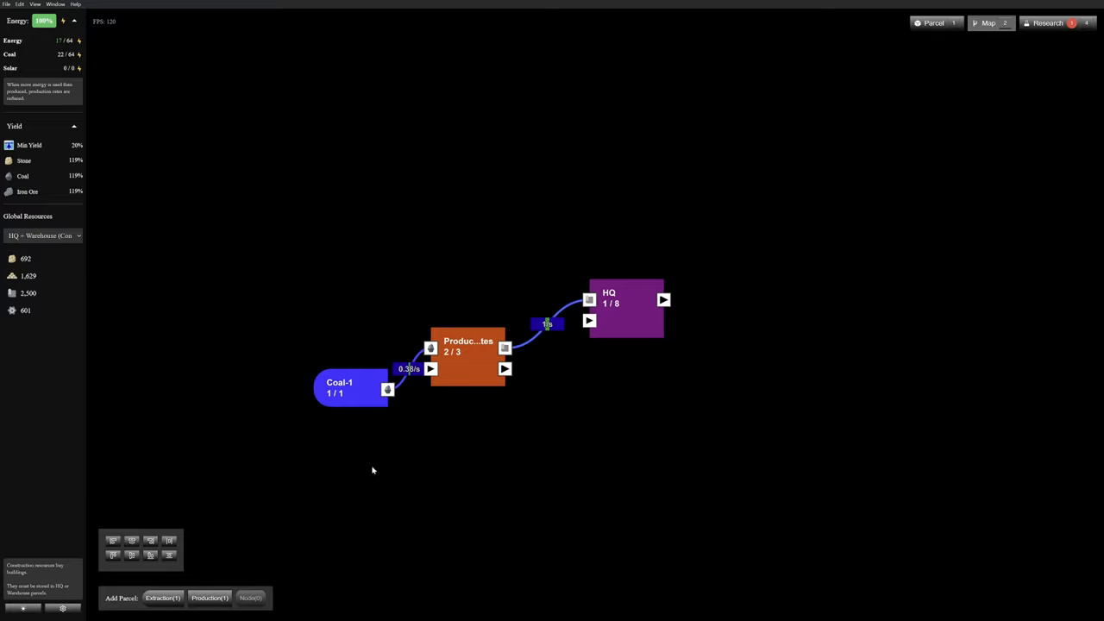
Delete the Coal-1 extraction node, then bring up HQ's buildings and resources.
left_click(467, 355)
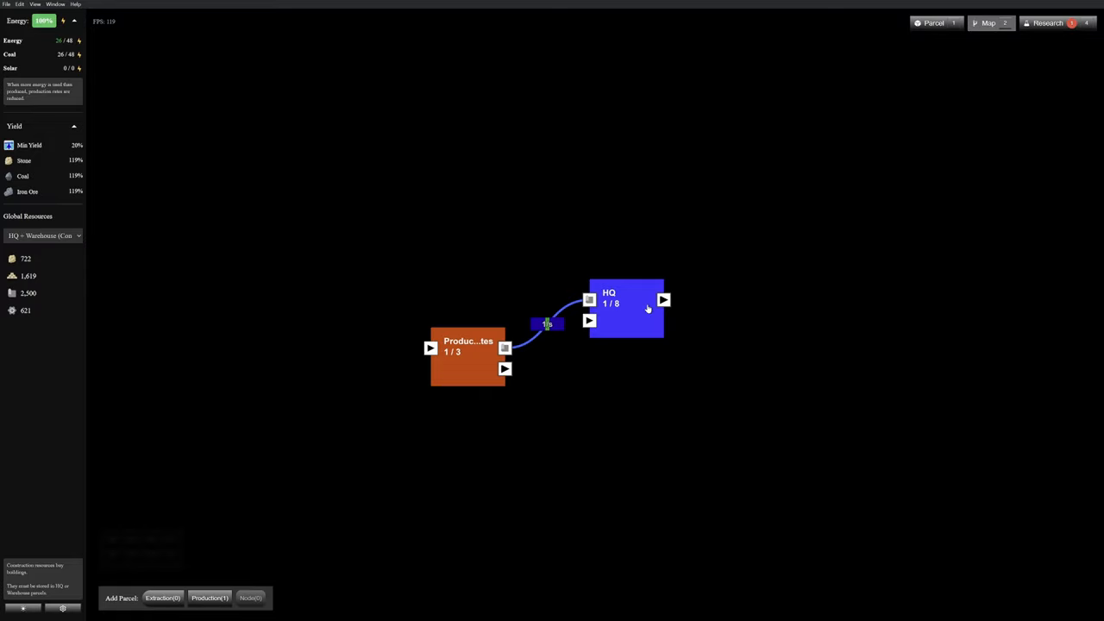
left_click(624, 309)
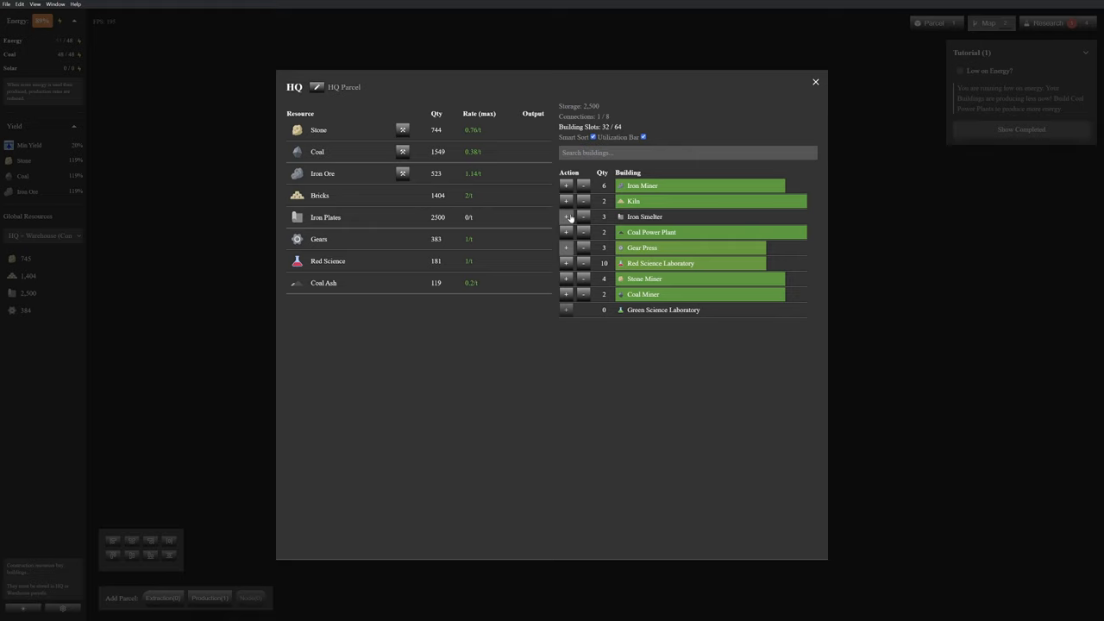
Add a second Iron Smelter and another building to HQ, reaching 34 of 44 slots.
left_click(566, 217)
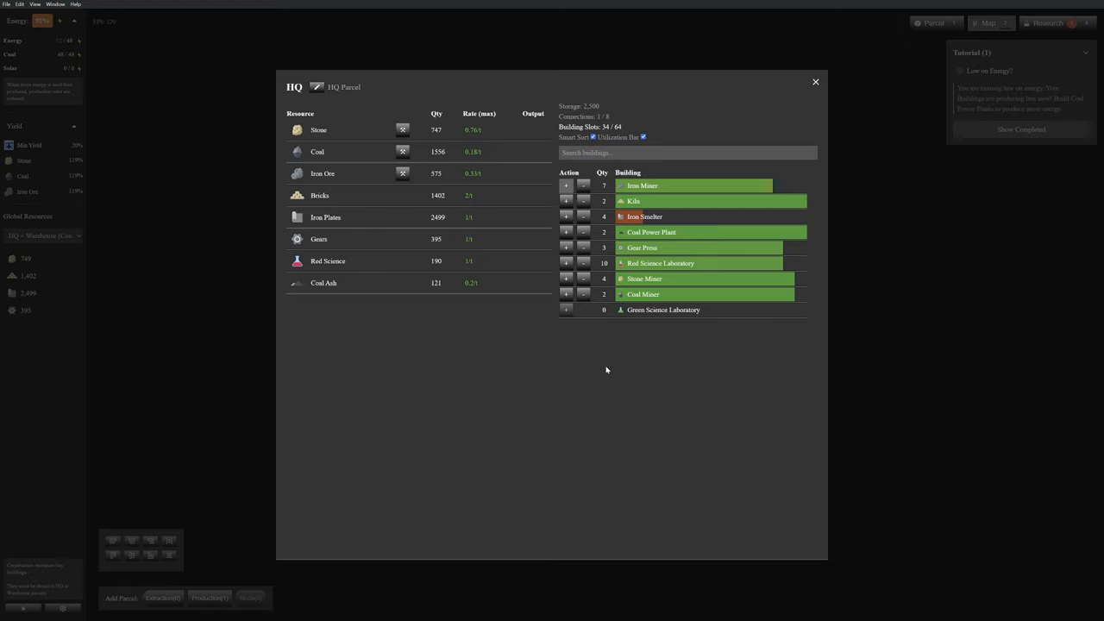
mouse_move(716, 217)
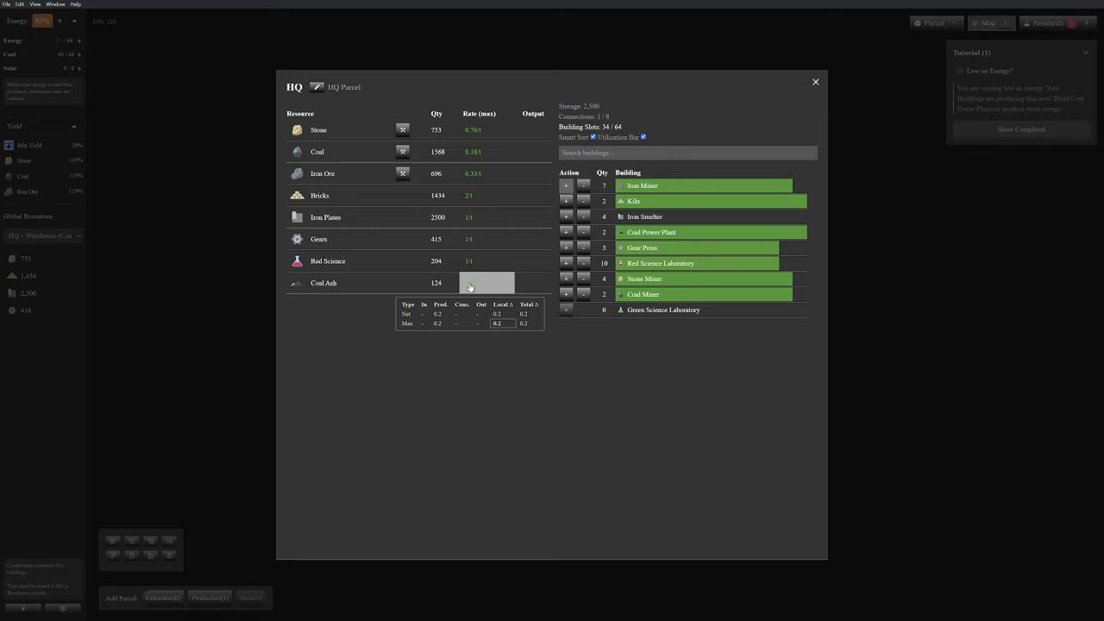
left_click(566, 217)
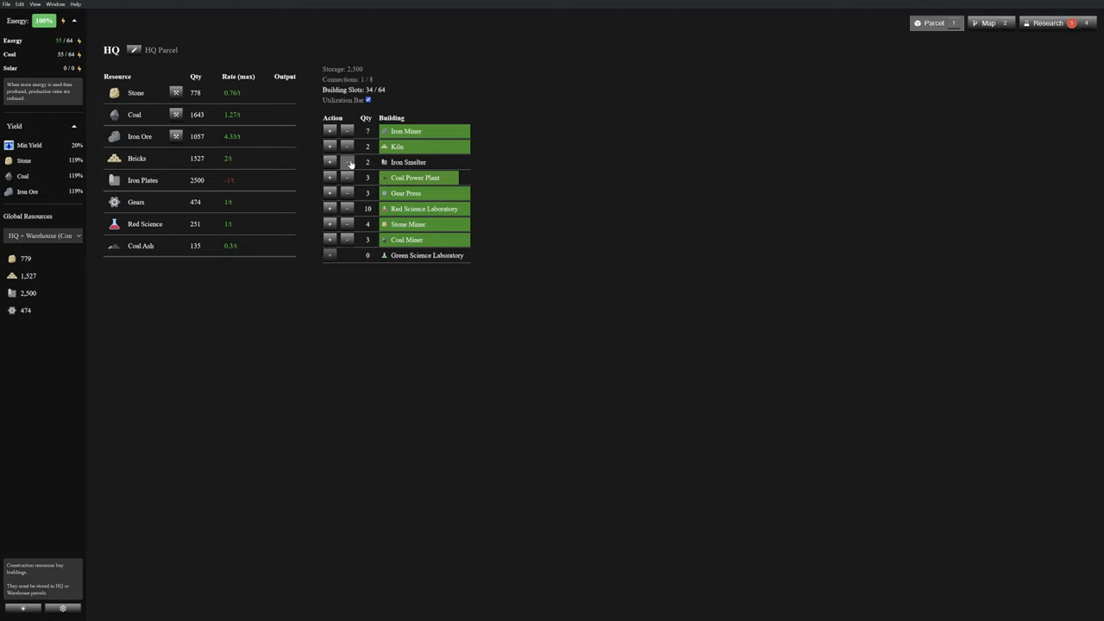
Bring up the tech tree showing Steel Making available.
left_click(347, 147)
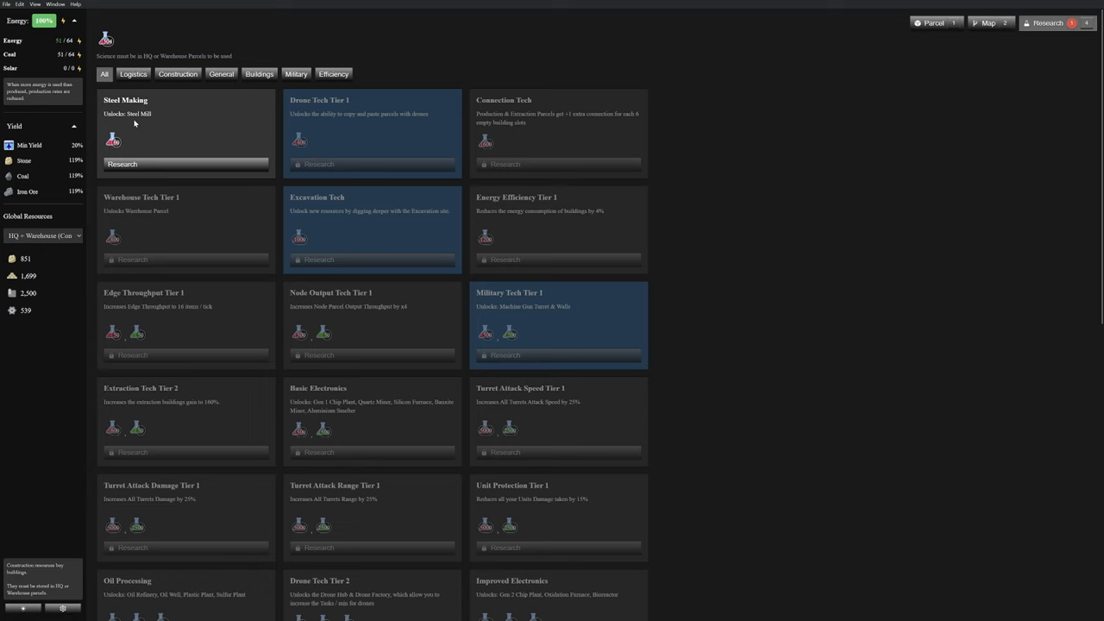
Research Steel Making so HQ can run a Steel Mill.
left_click(934, 22)
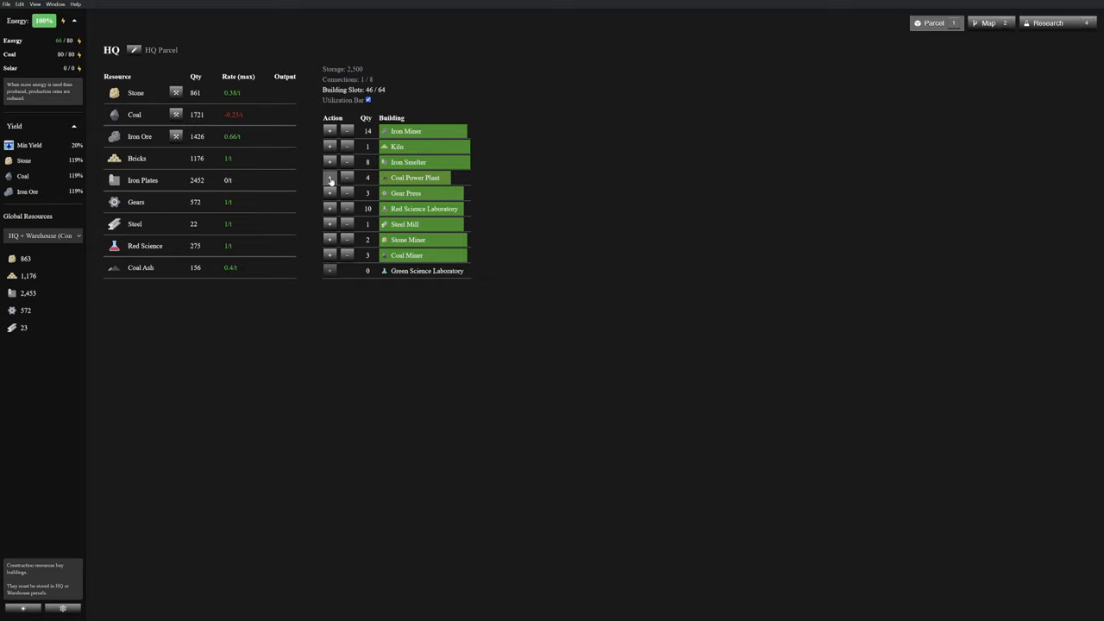
Show the Production - Iron Plates parcel panel with 17 of 32 slots filled.
left_click(988, 22)
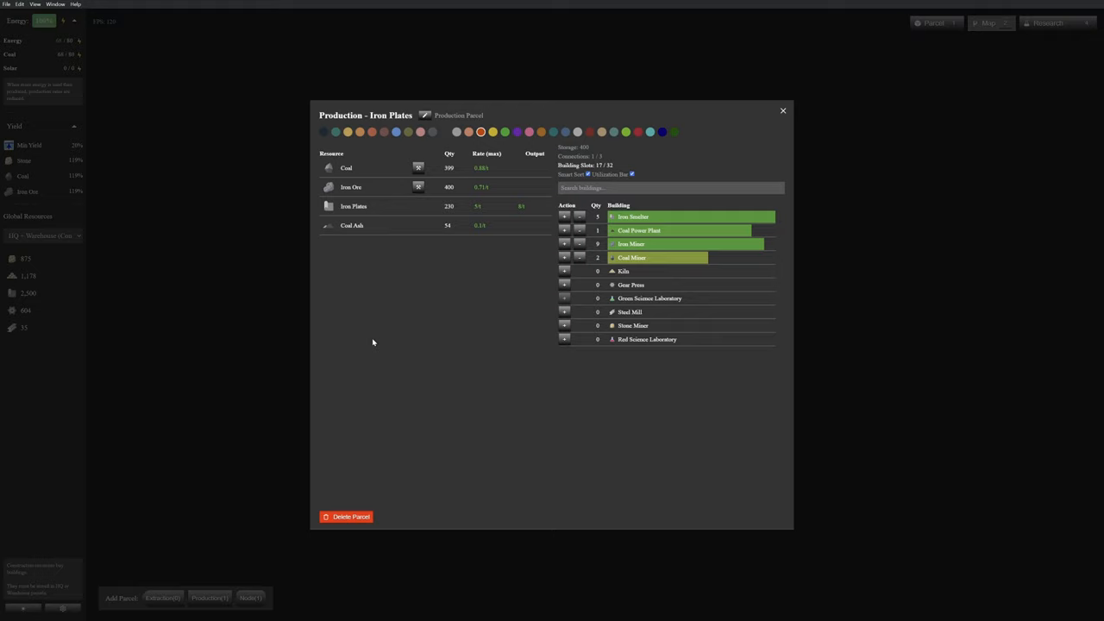
Adjust the Iron Plates building counts, then place a Node parcel connected to its output.
left_click(783, 111)
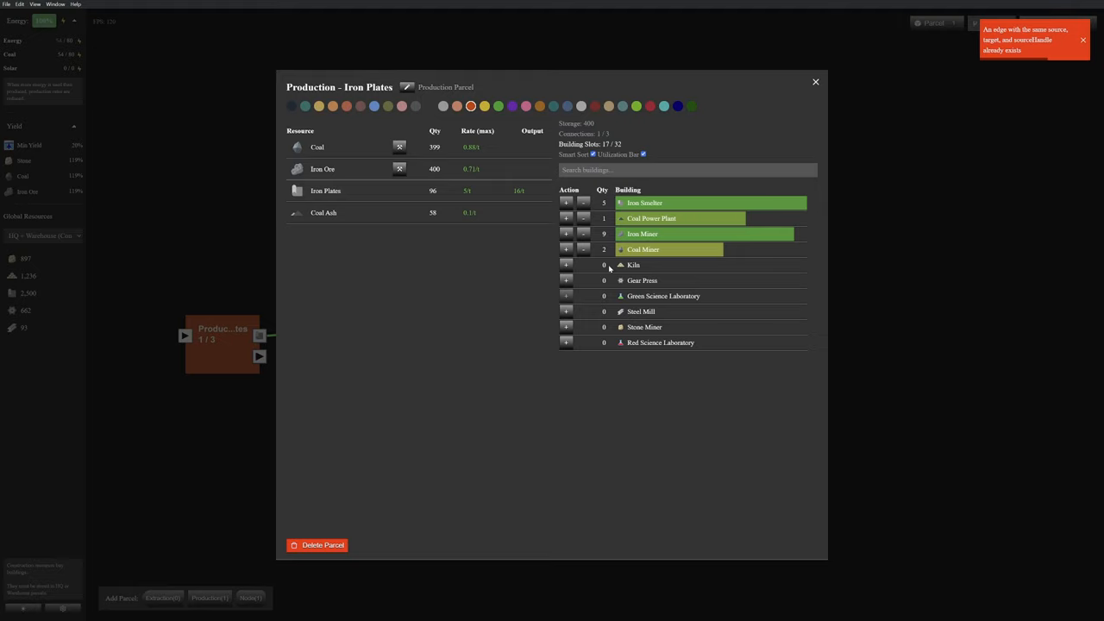
left_click(814, 81)
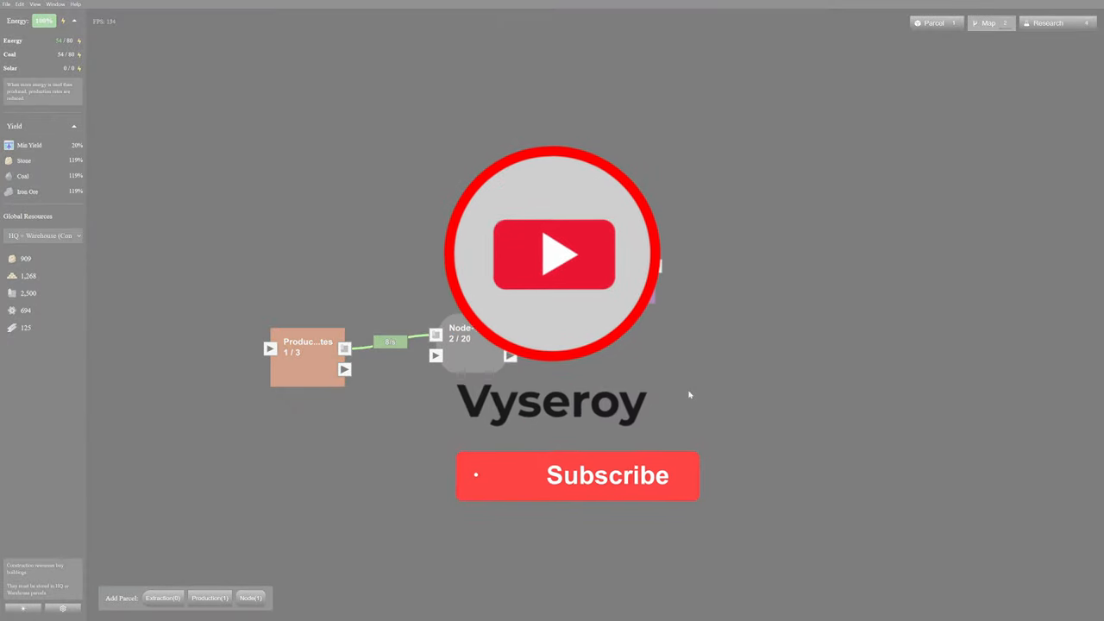
left_click(577, 476)
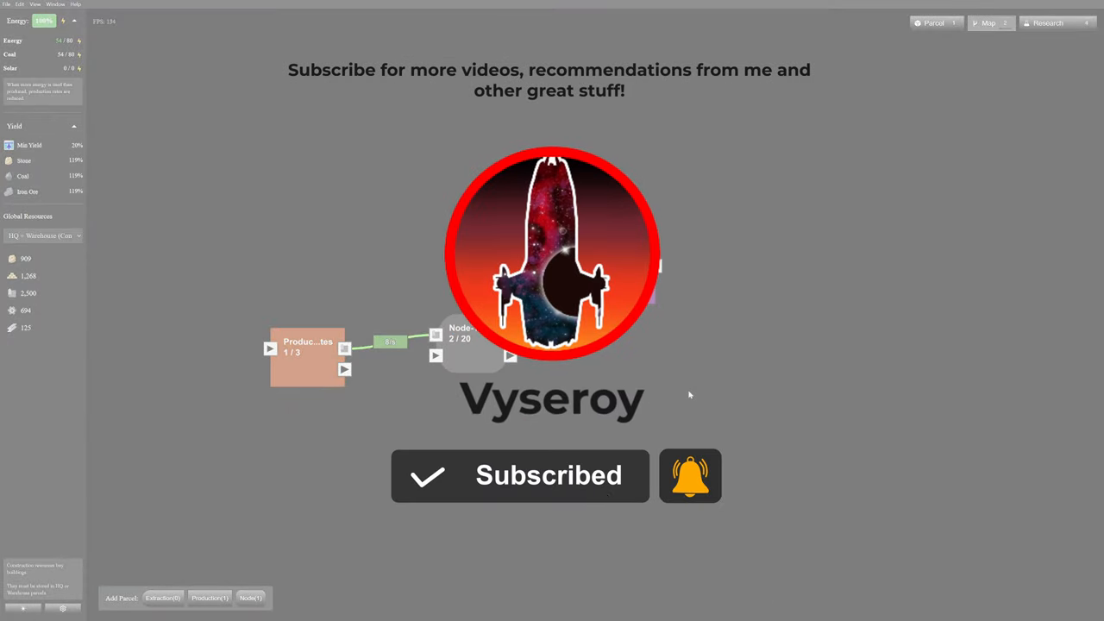